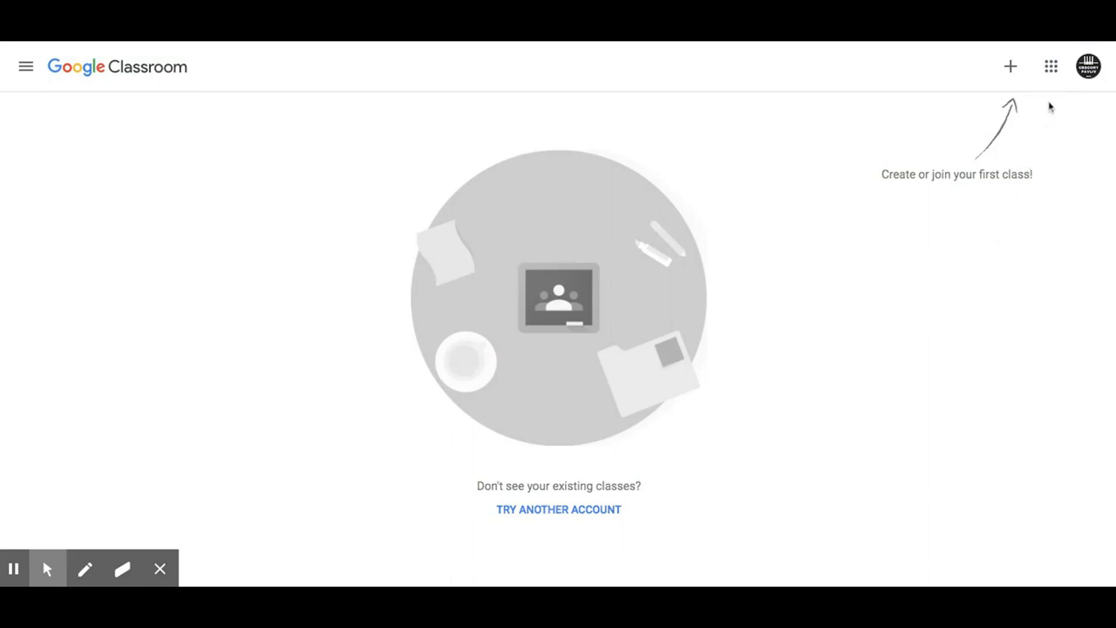
mouse_move(198, 50)
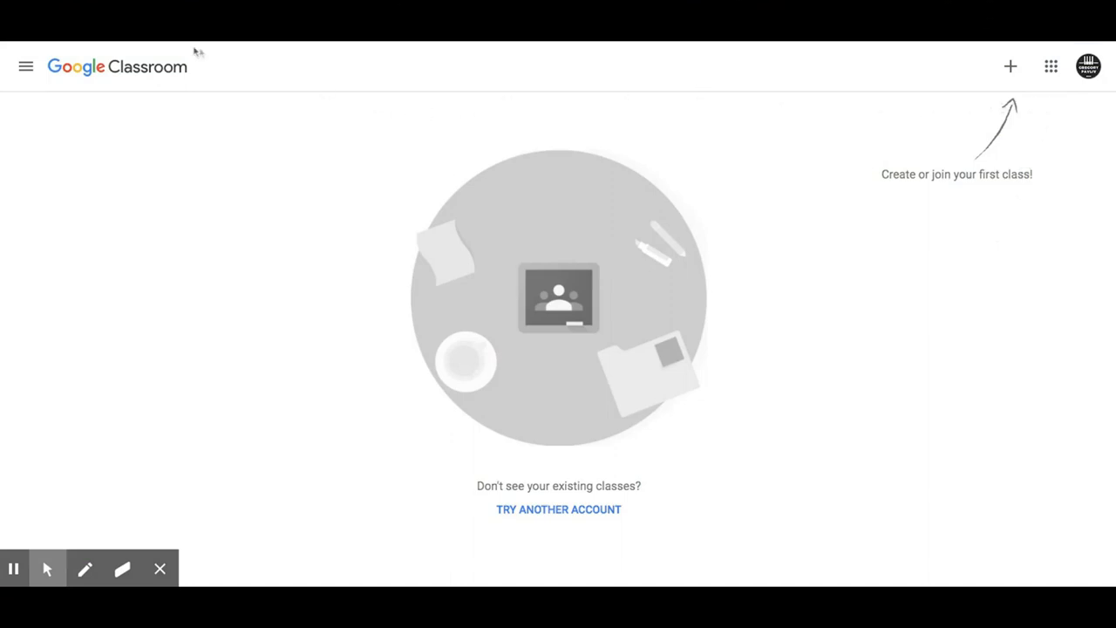
mouse_move(180, 46)
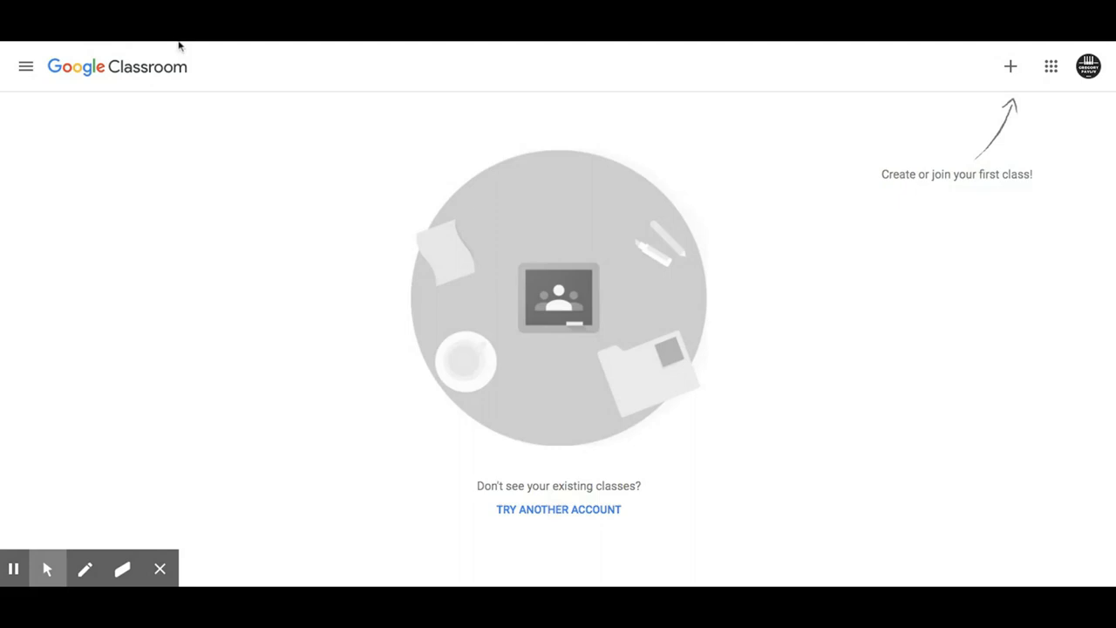
mouse_move(771, 209)
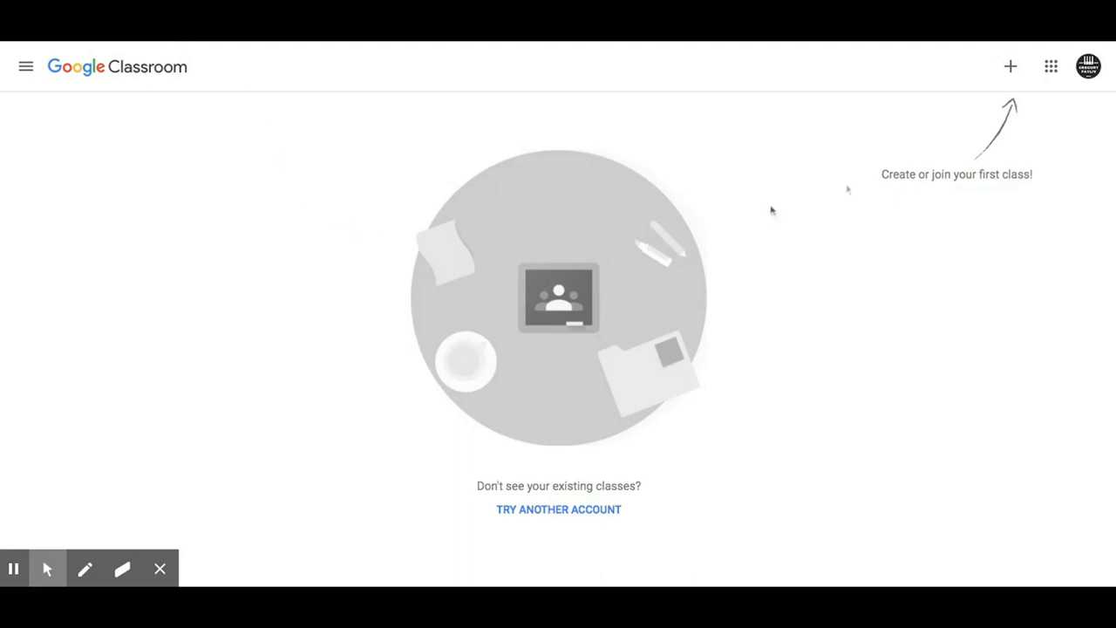
- Begin creating a new class and acknowledge the school-use notice
left_click(1009, 66)
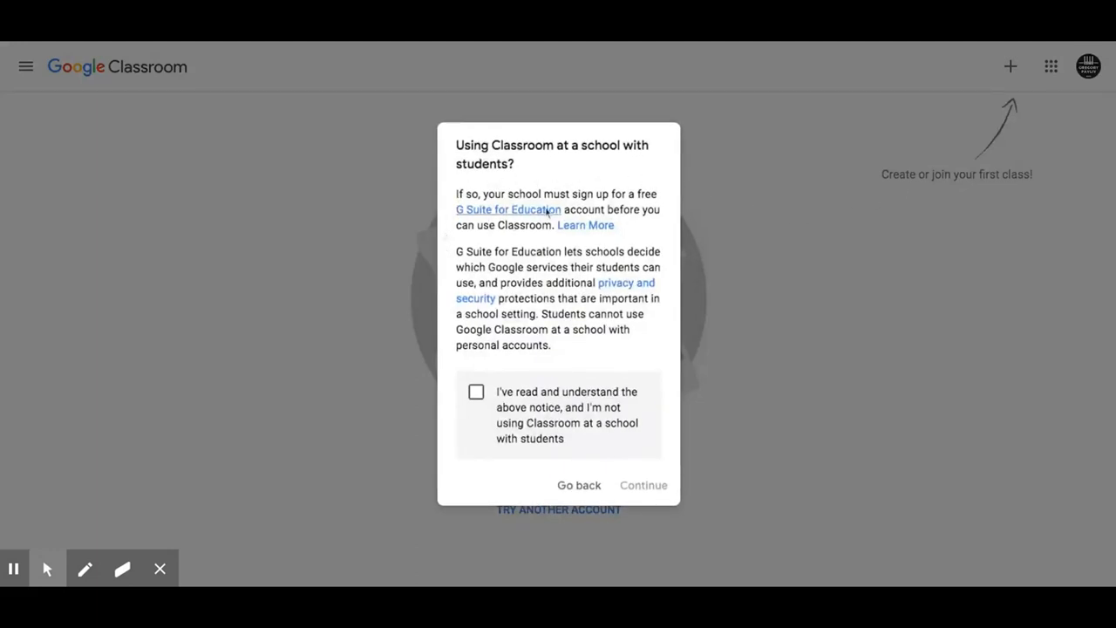
left_click(476, 392)
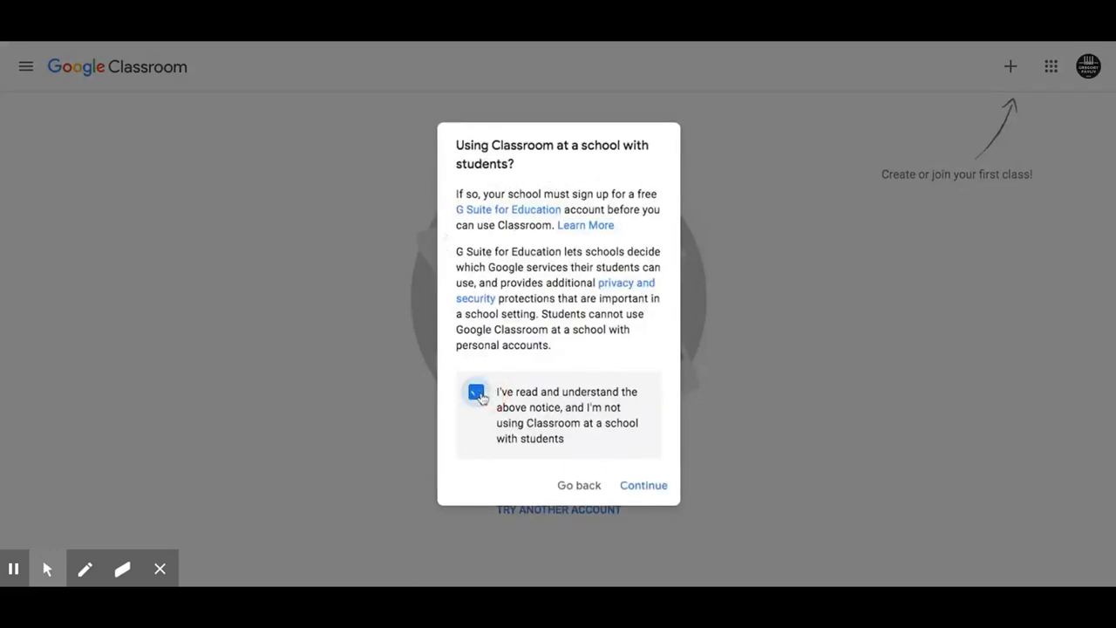
- Name the class Mr. Pavliv's Music Class, section Period 1, subject Morning Chorus, room 1
left_click(643, 485)
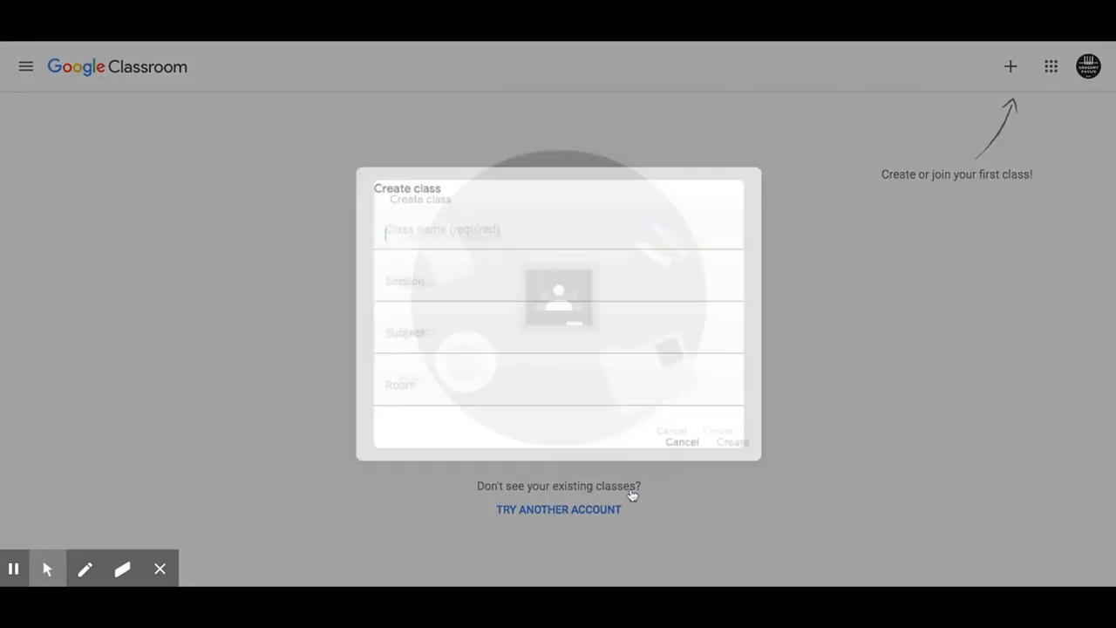
type("M")
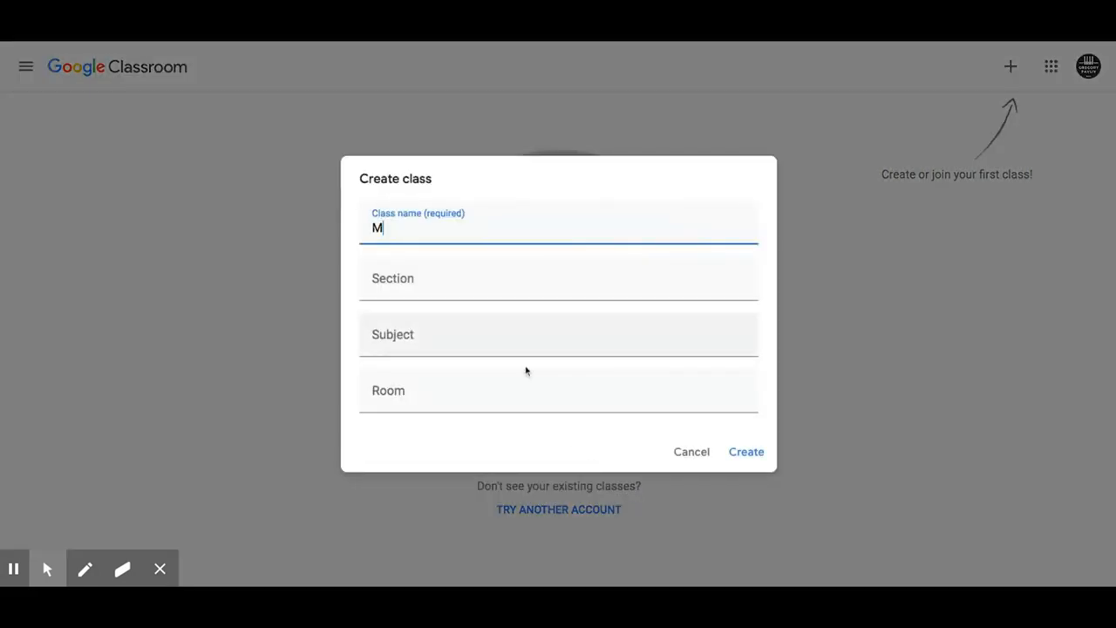
type("r. Pavliv's Music")
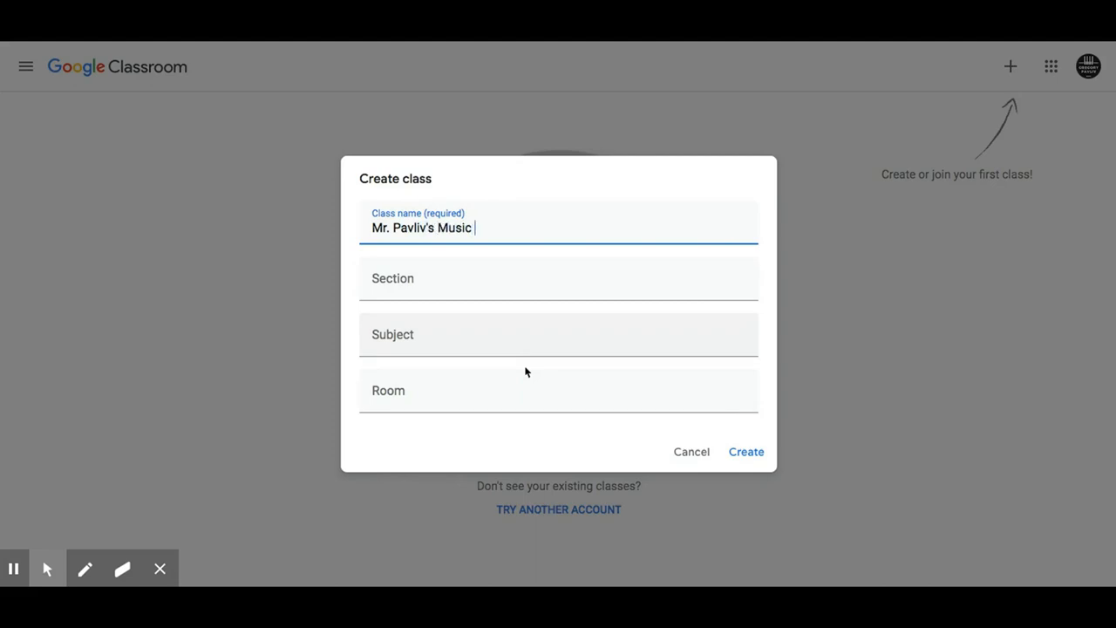
type("Class")
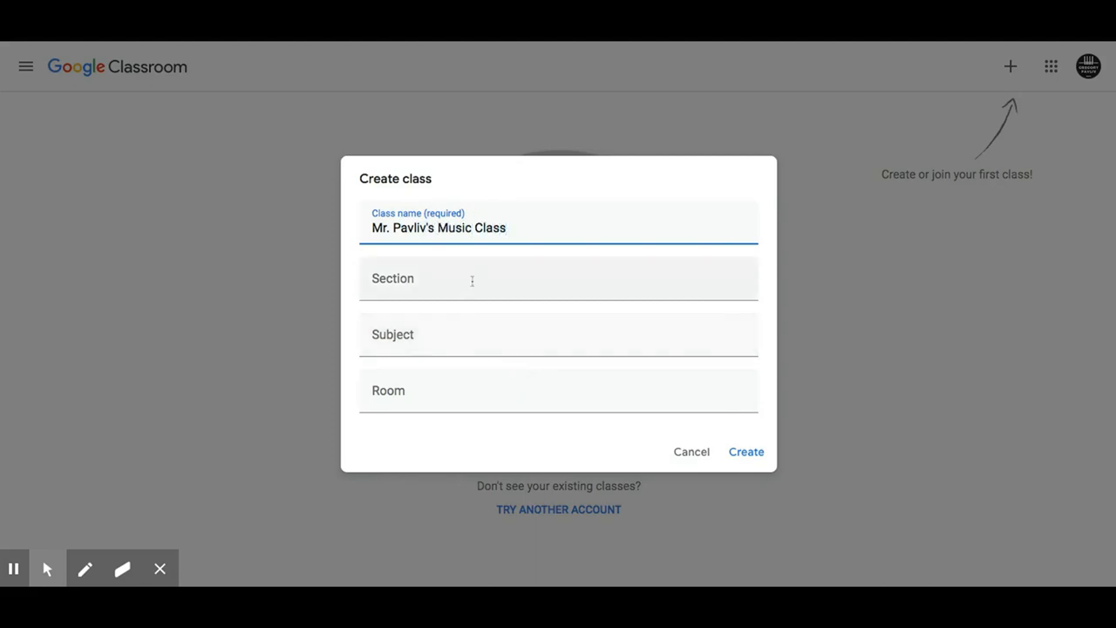
type("Period")
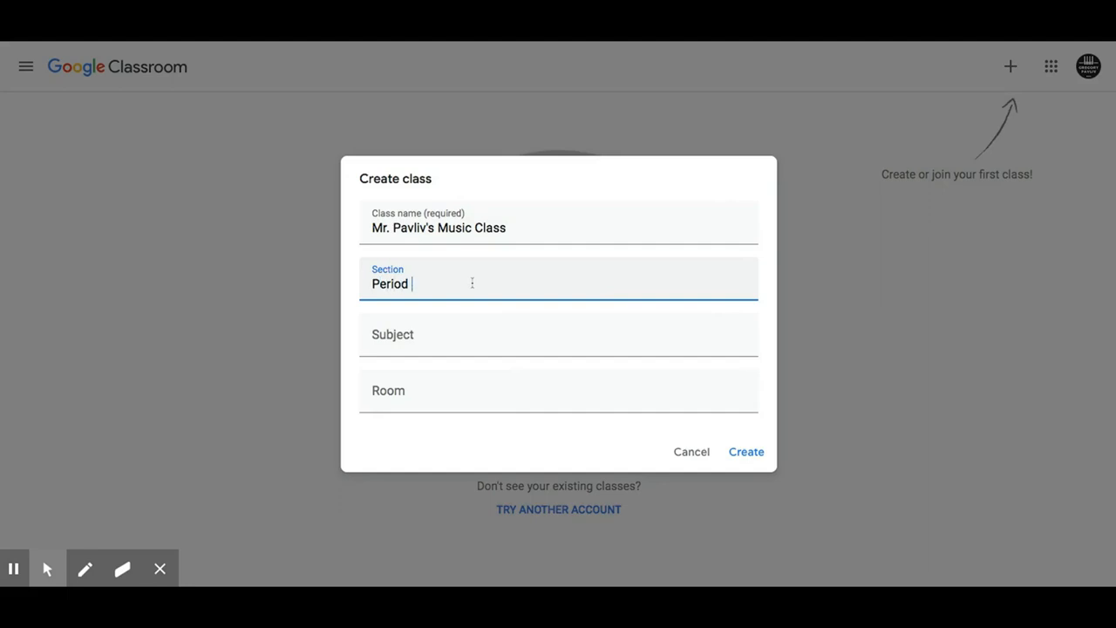
left_click(558, 333)
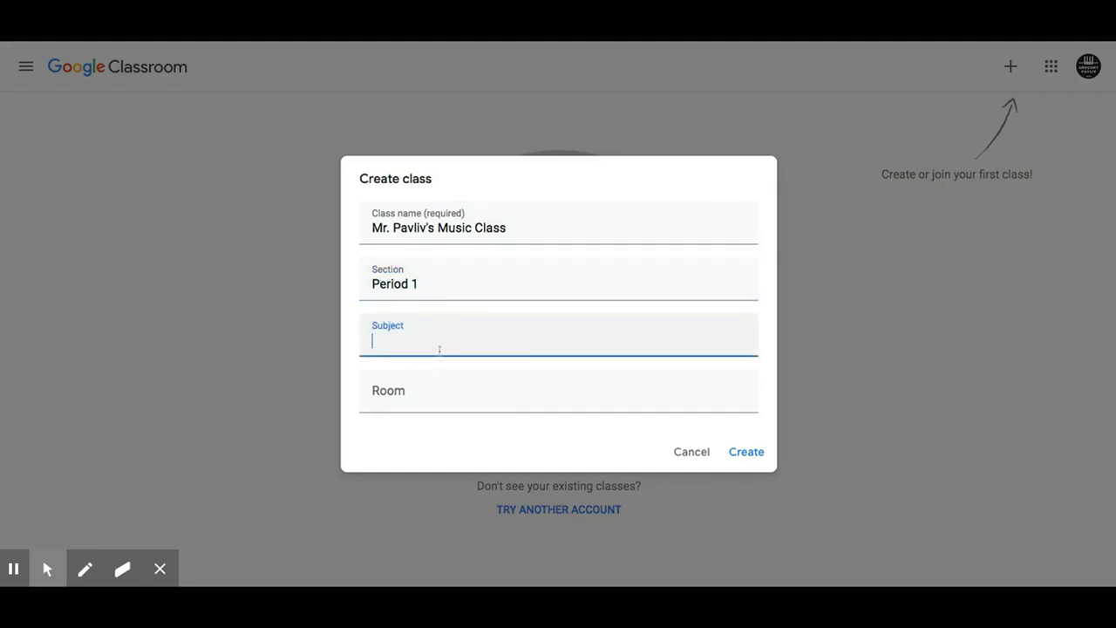
mouse_move(440, 357)
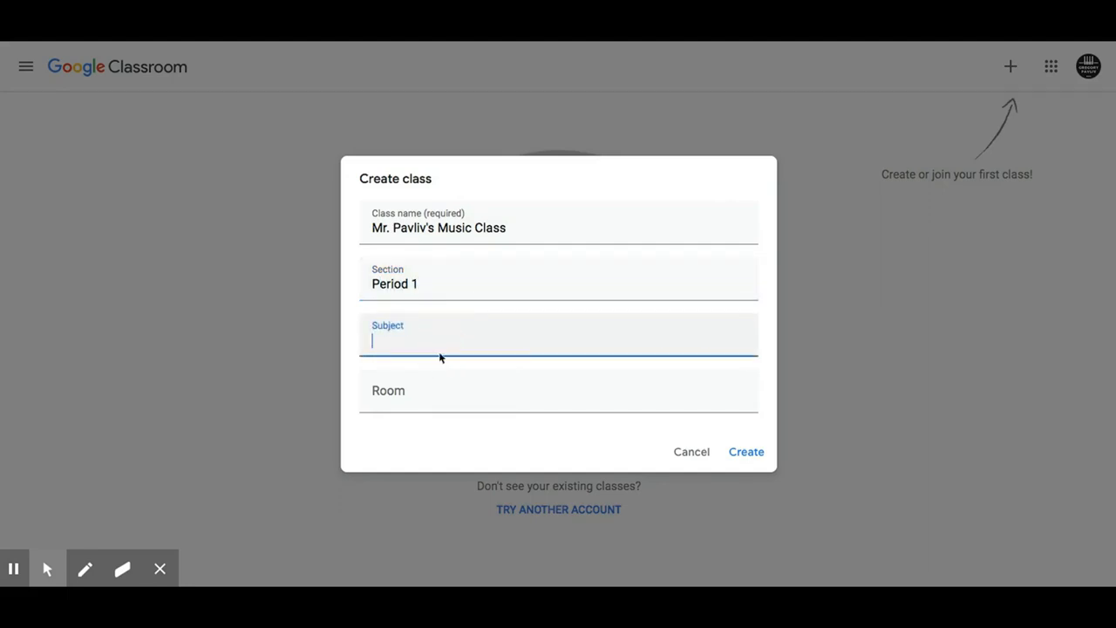
type("Morning Chorus")
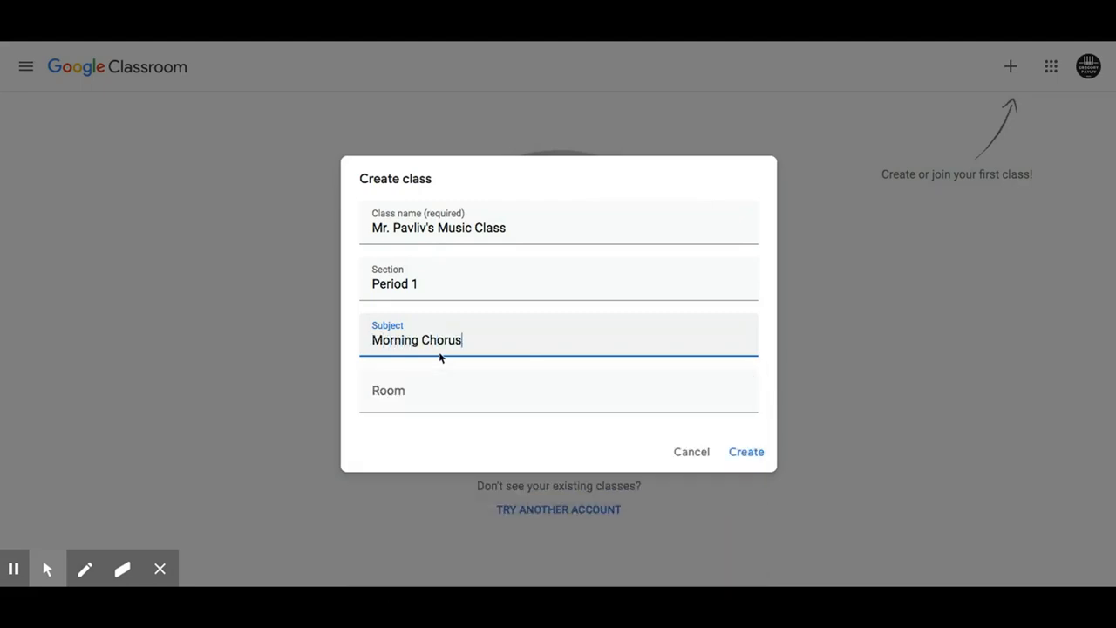
type("1")
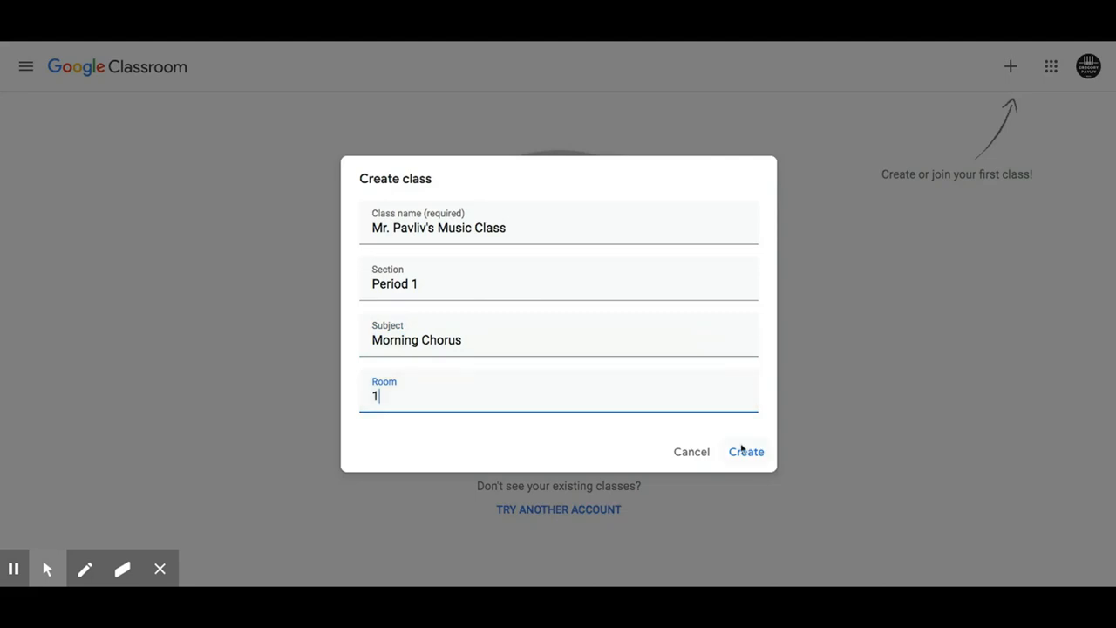
- Create the class and upload a music-themed banner from the computer as its header
left_click(745, 451)
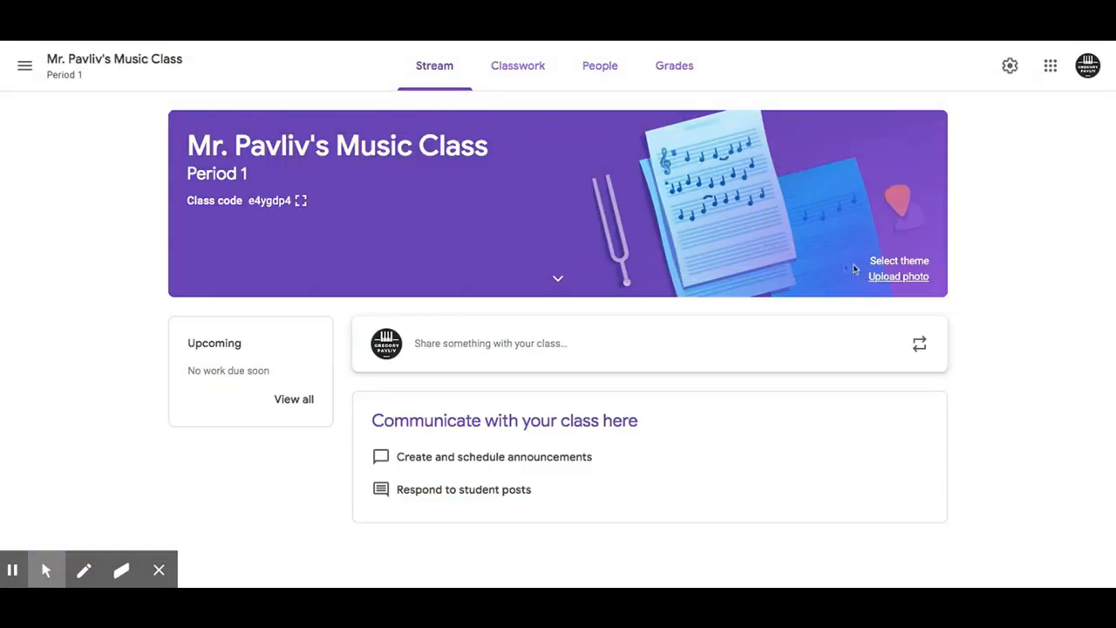
left_click(898, 261)
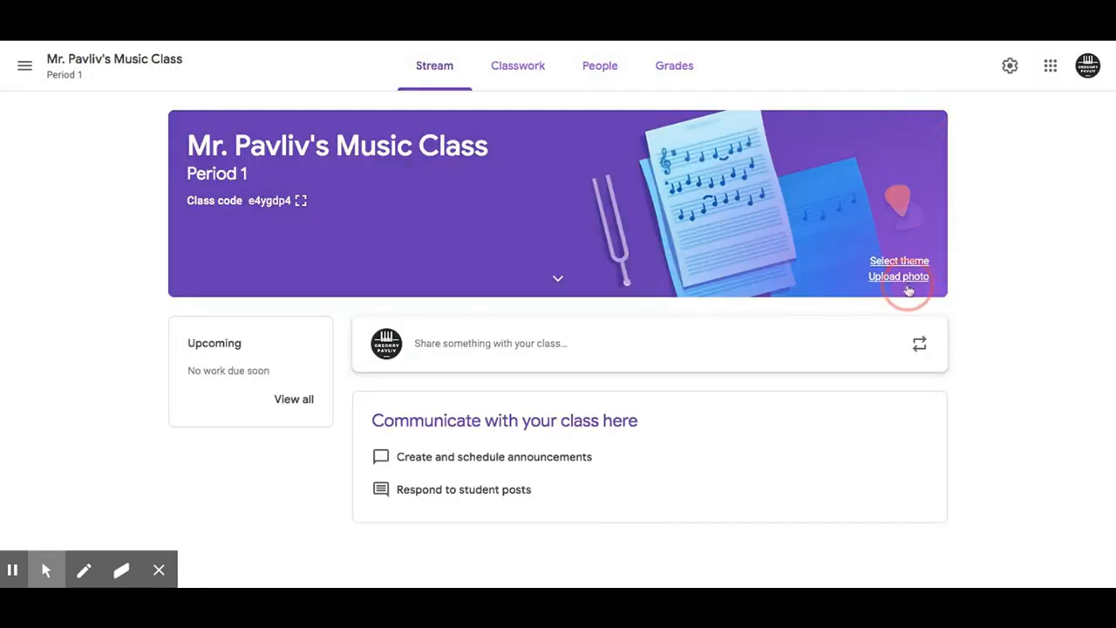
left_click(898, 276)
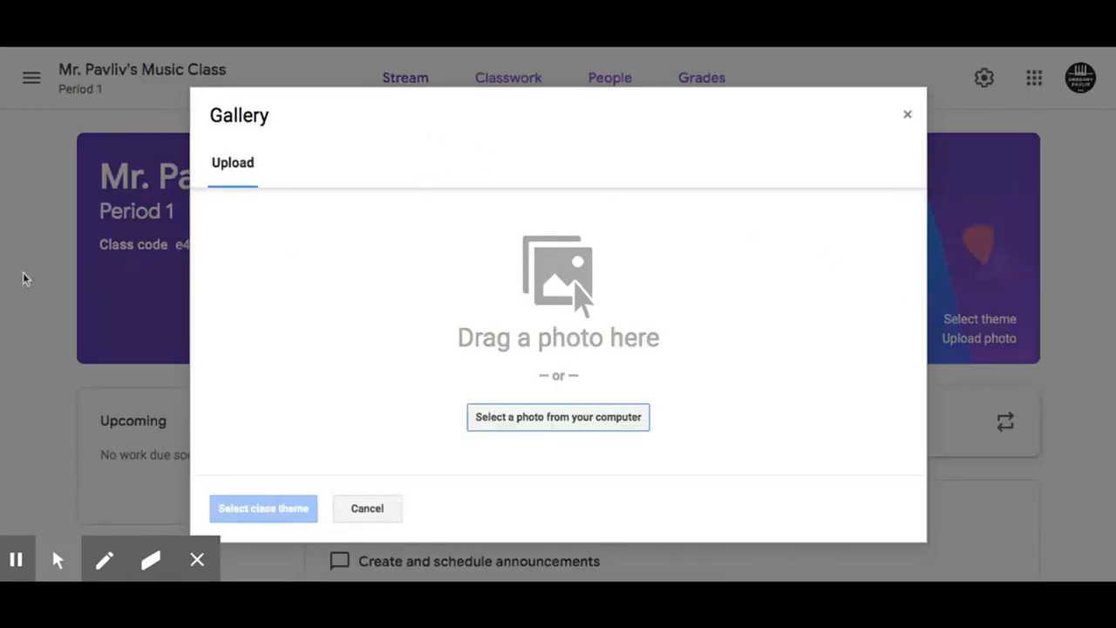
left_click(557, 416)
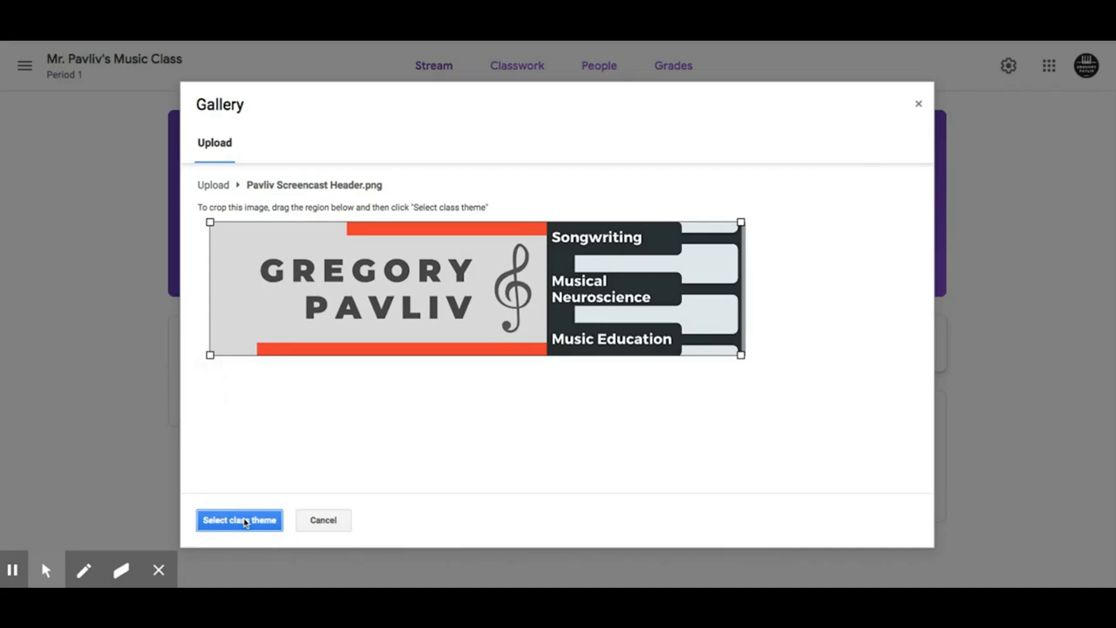
left_click(239, 520)
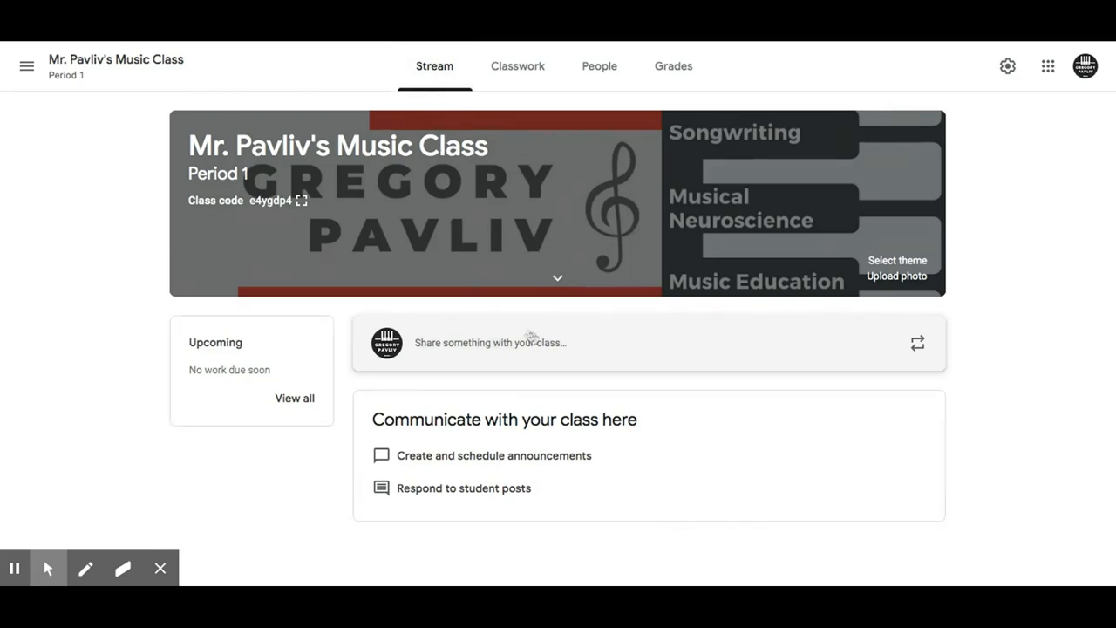
- Draft an announcement reading 'Here is a video for you to review...'
left_click(587, 342)
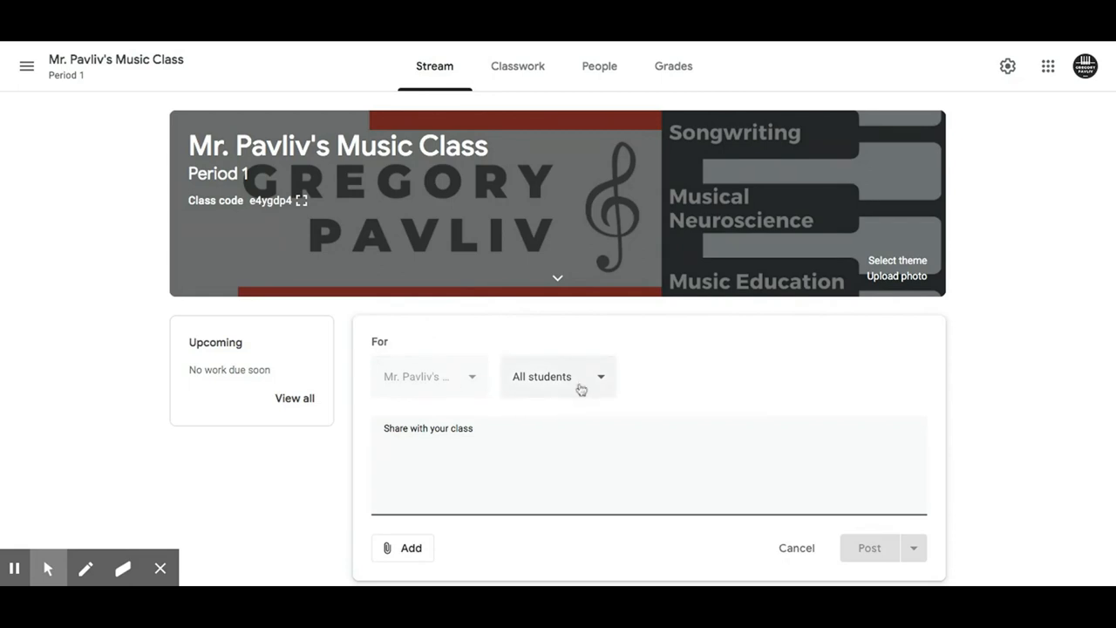
left_click(558, 375)
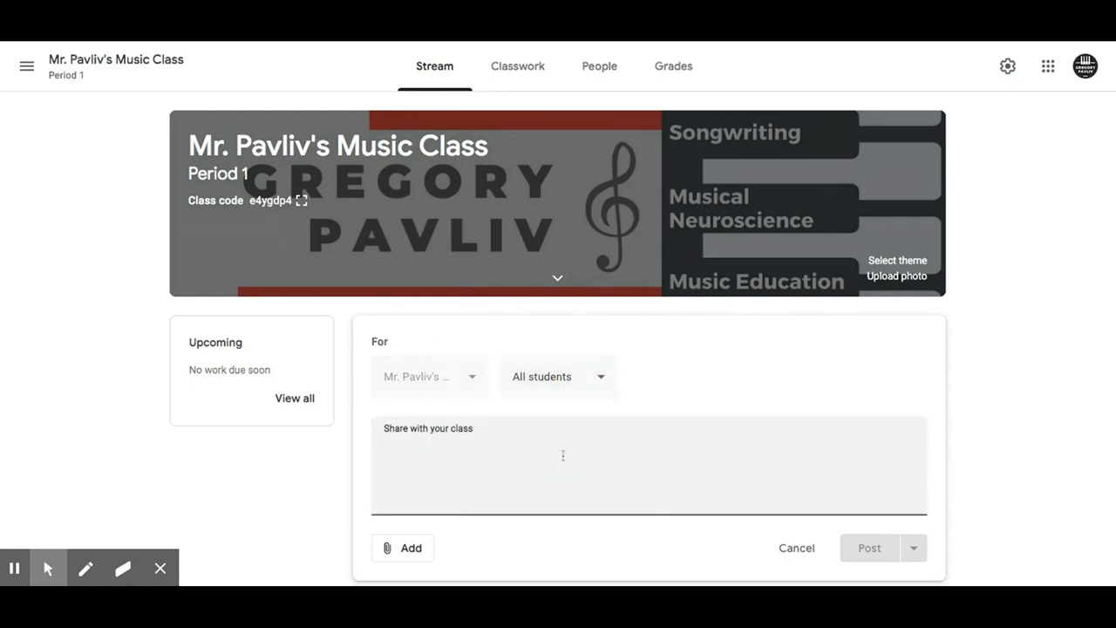
type("Here")
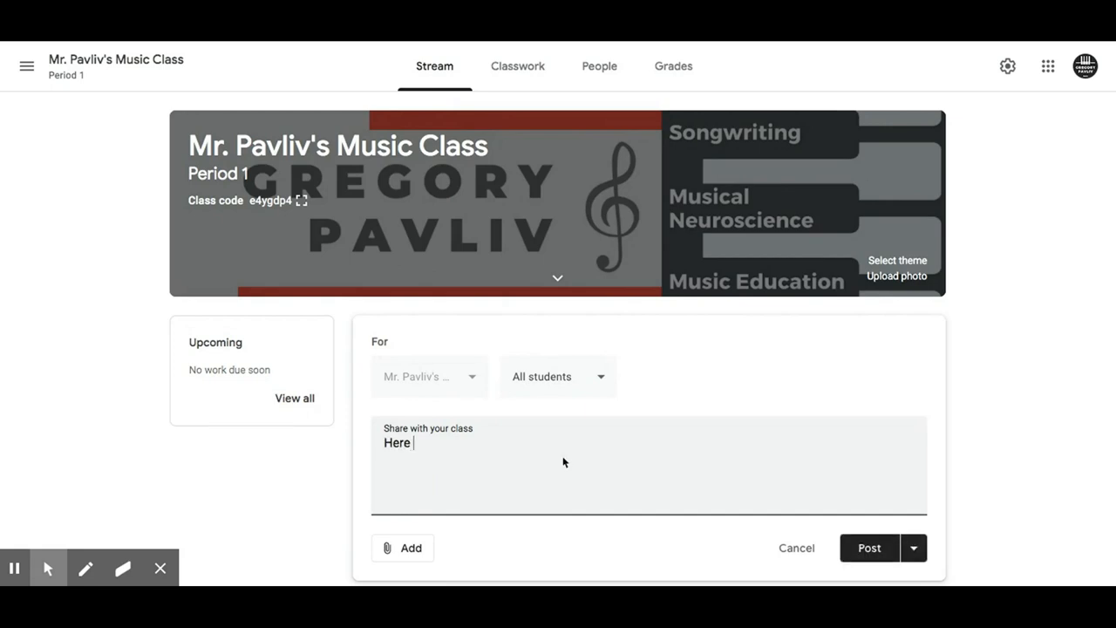
type("is a")
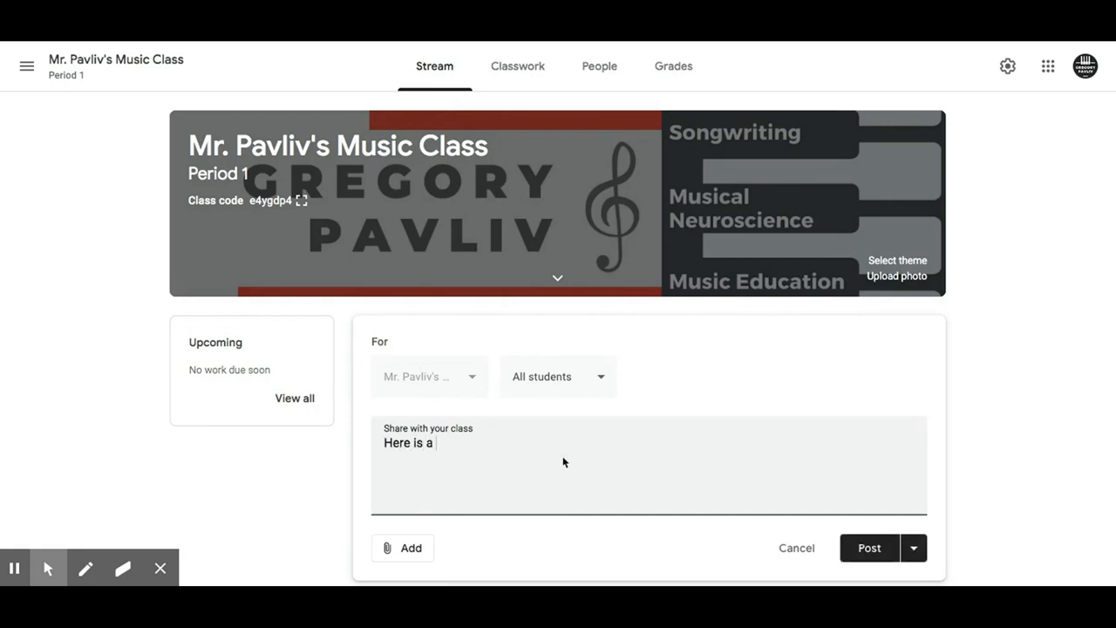
type("video for you to re")
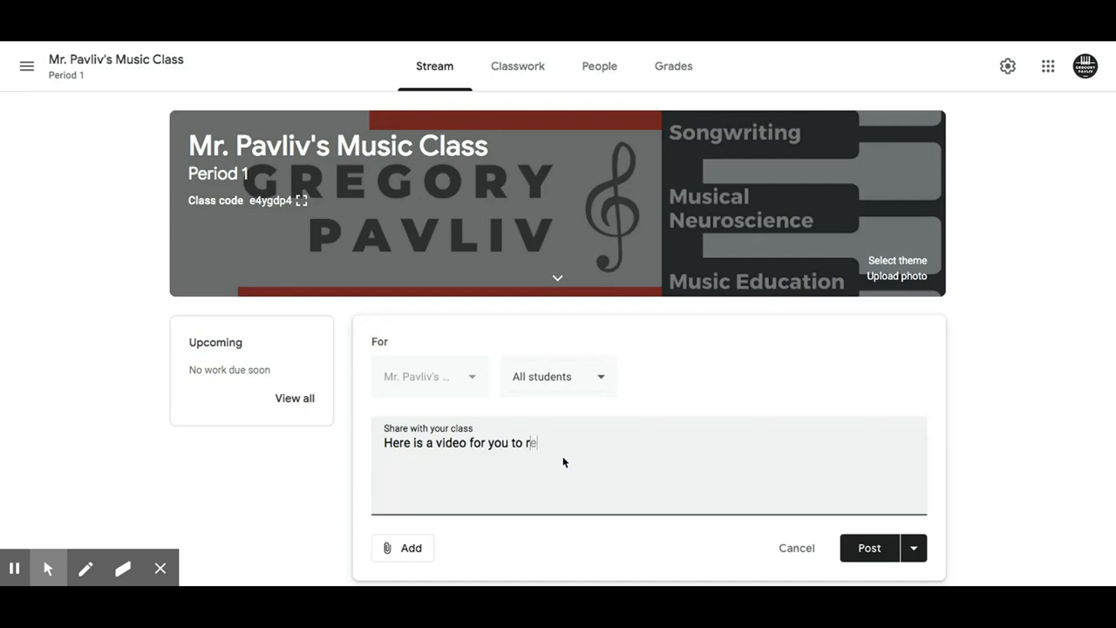
type("view...")
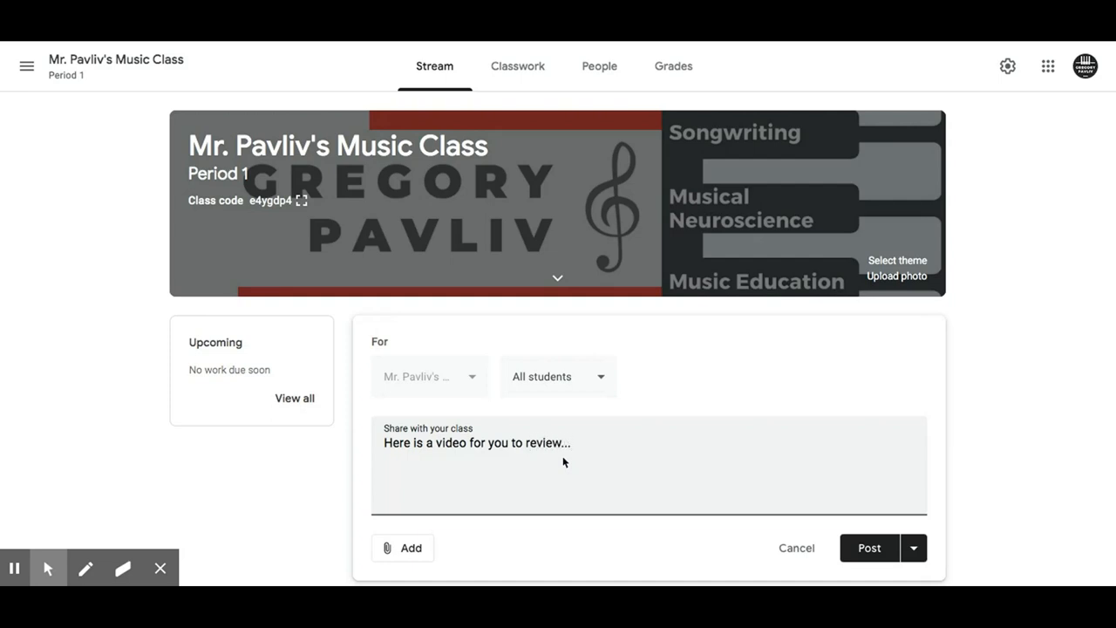
- Attach a link to the announcement with address youtu.be/_d_1swDkCqw
left_click(402, 547)
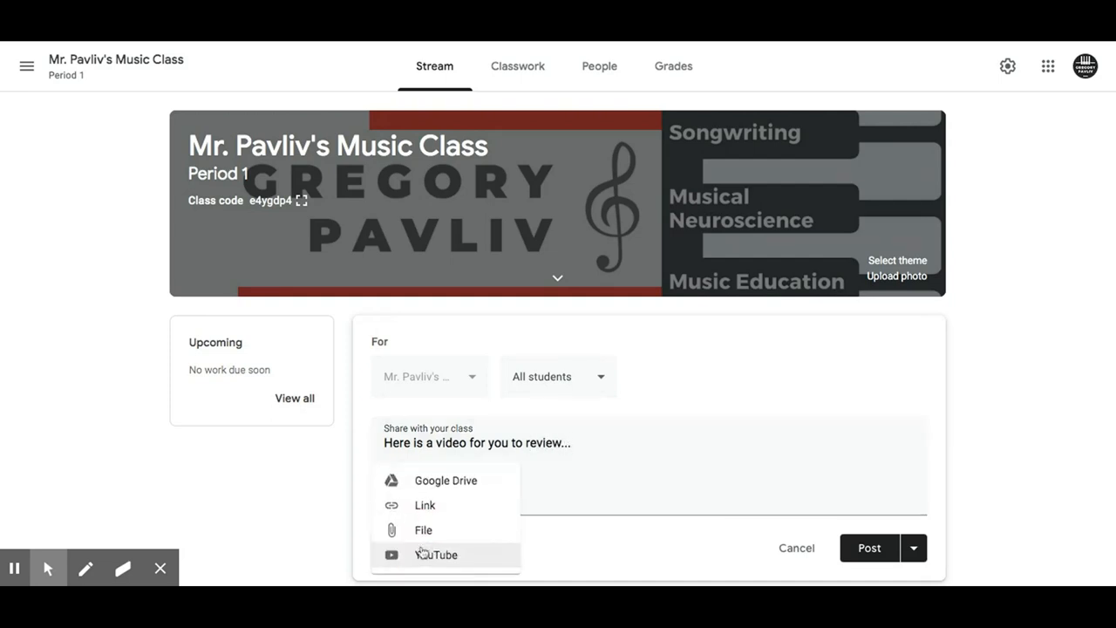
mouse_move(423, 530)
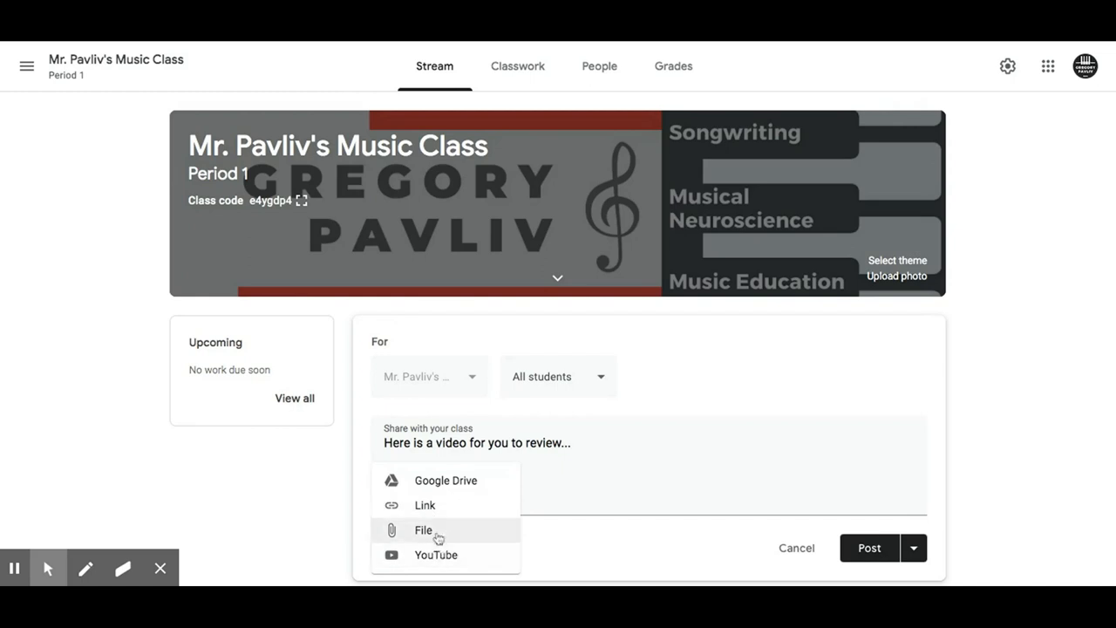
left_click(425, 505)
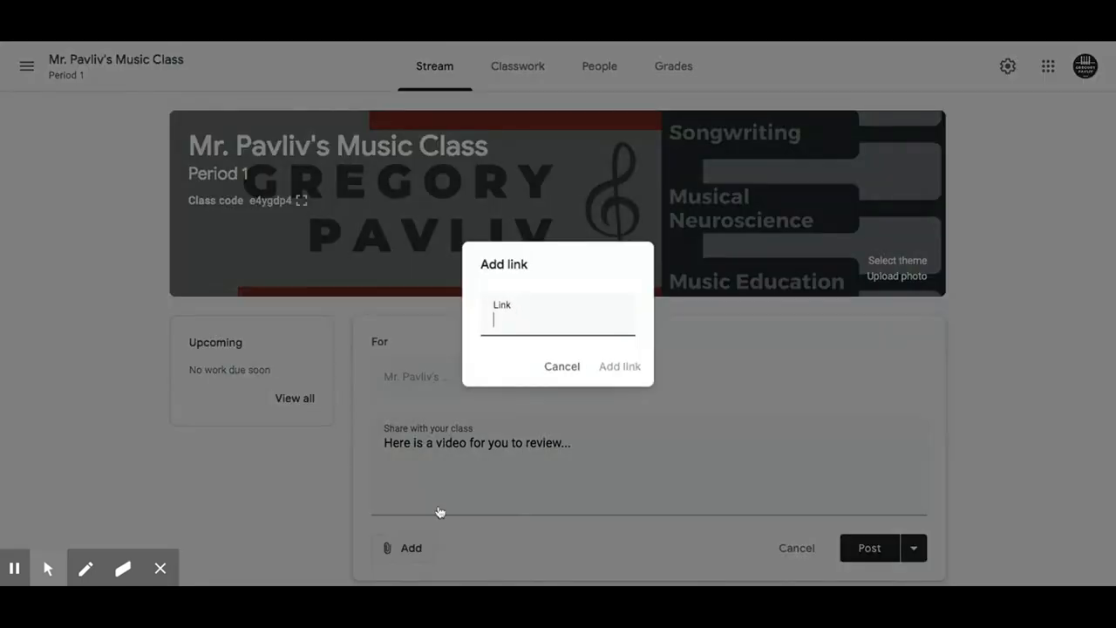
type("youtu.be/_d_1swDkCqw")
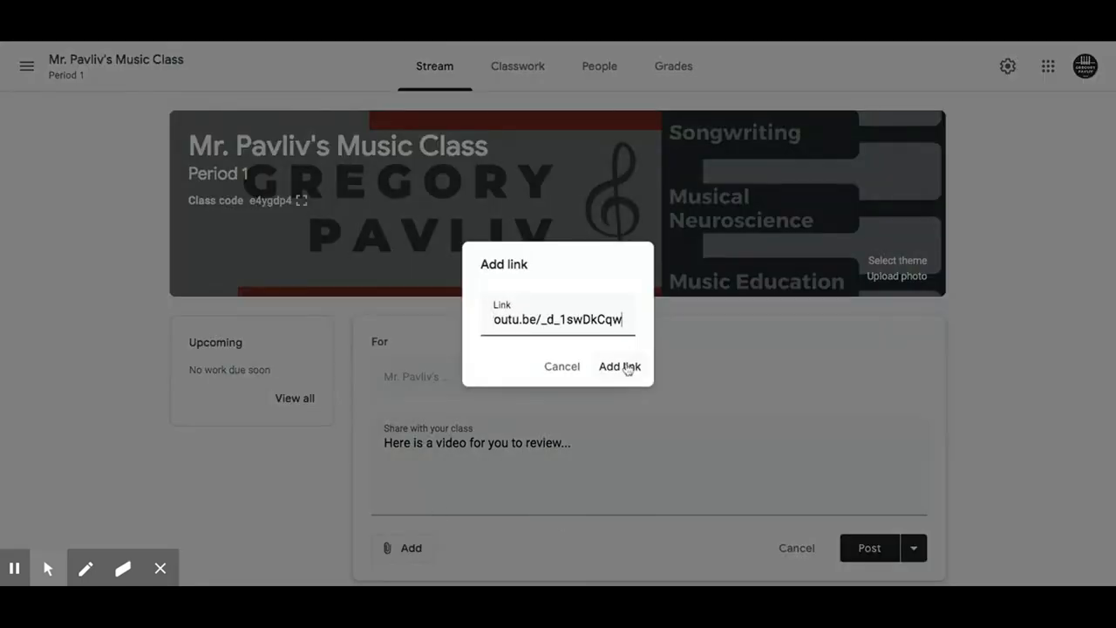
- Add the link and post the announcement to the class stream
left_click(618, 366)
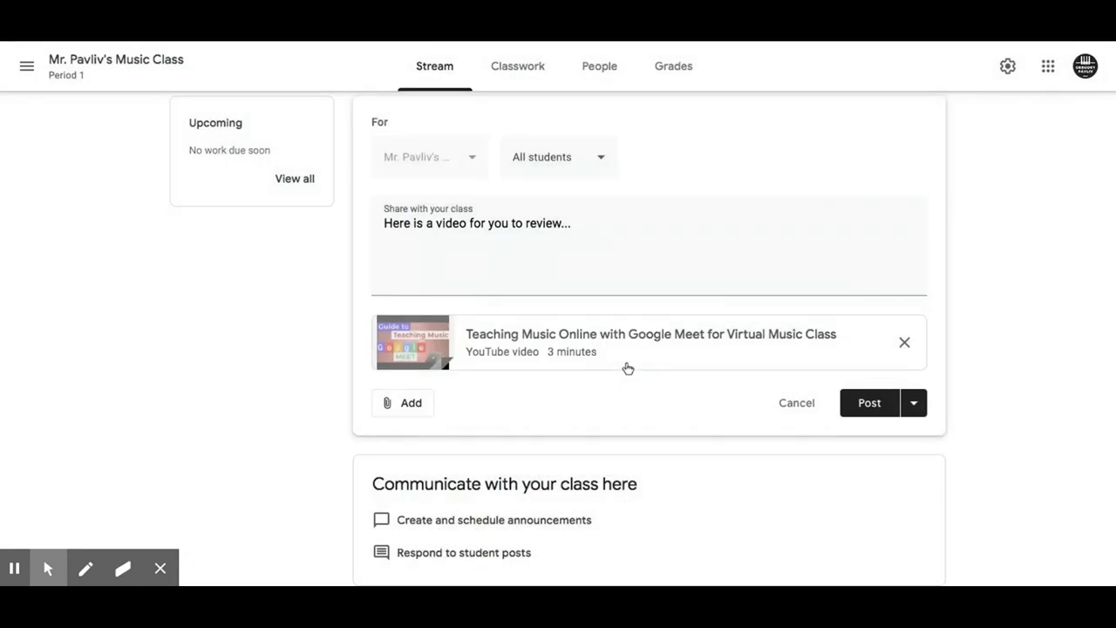
mouse_move(868, 402)
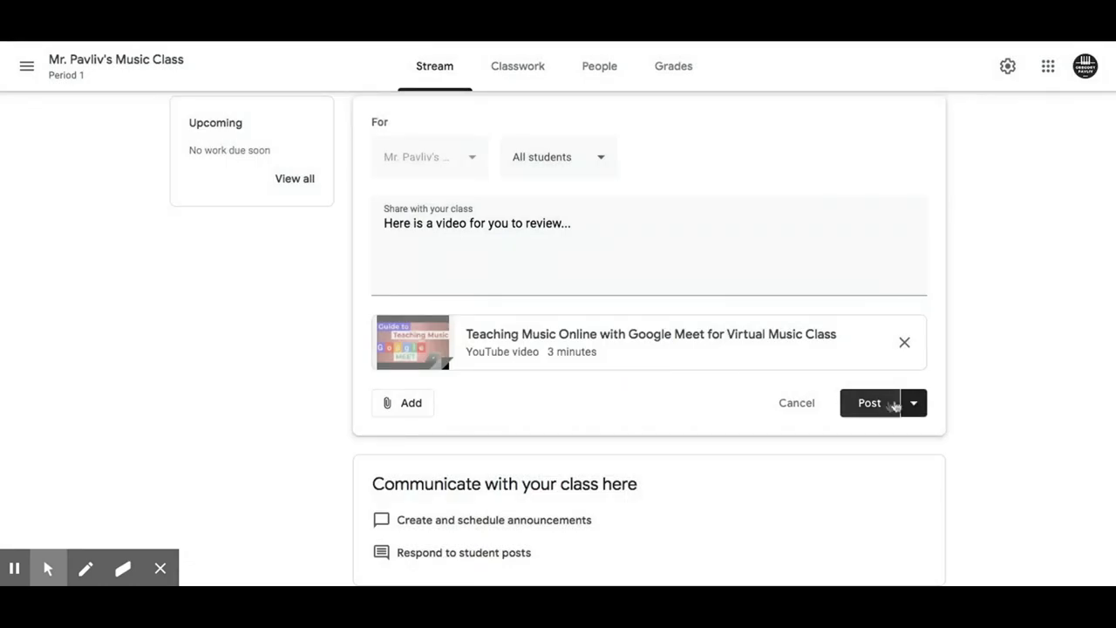
left_click(912, 402)
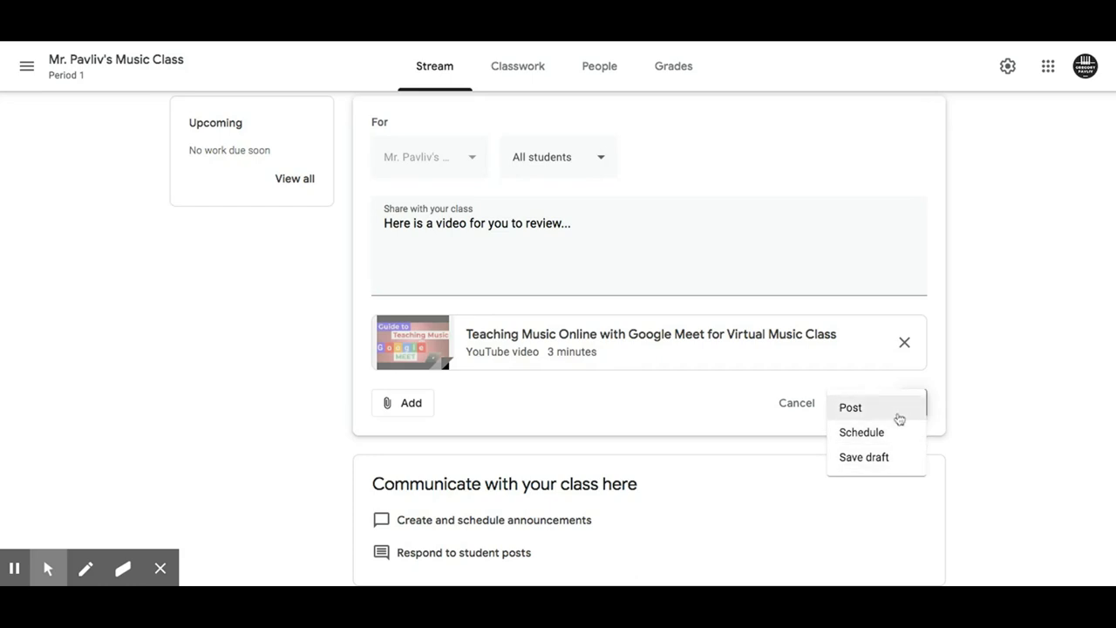
left_click(849, 407)
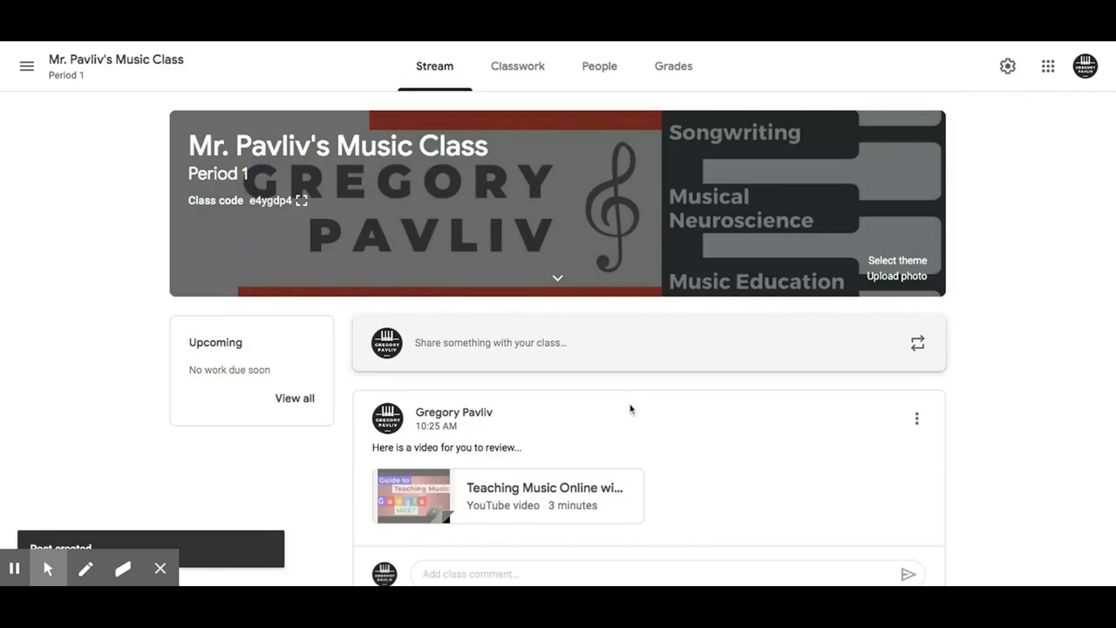
scroll("down", 3)
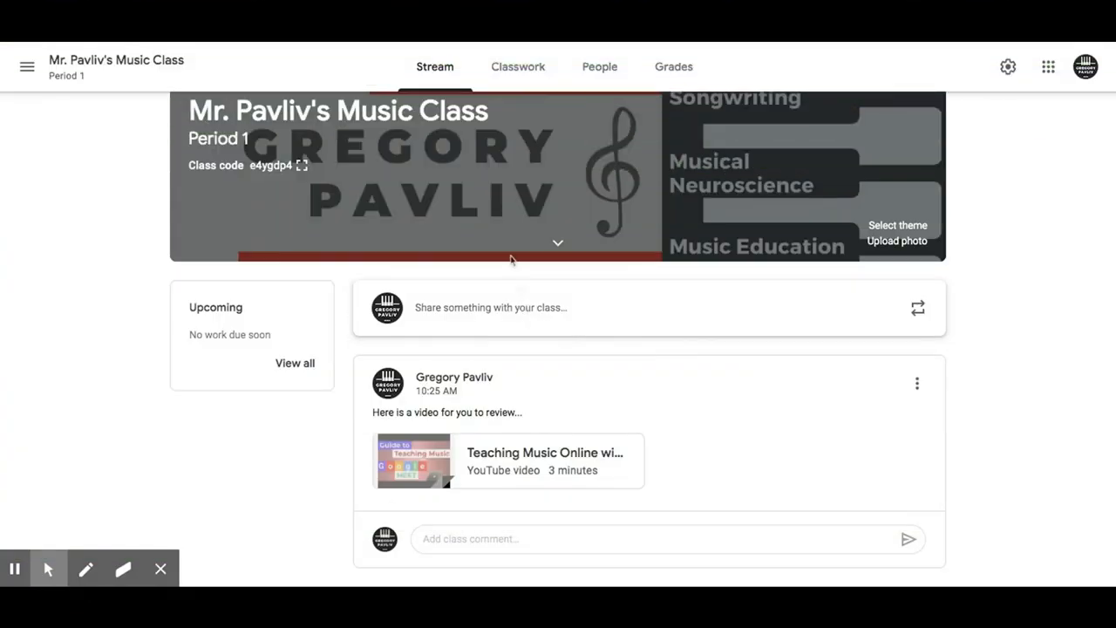
- On the Classwork page, start a new assignment and discard it
left_click(518, 66)
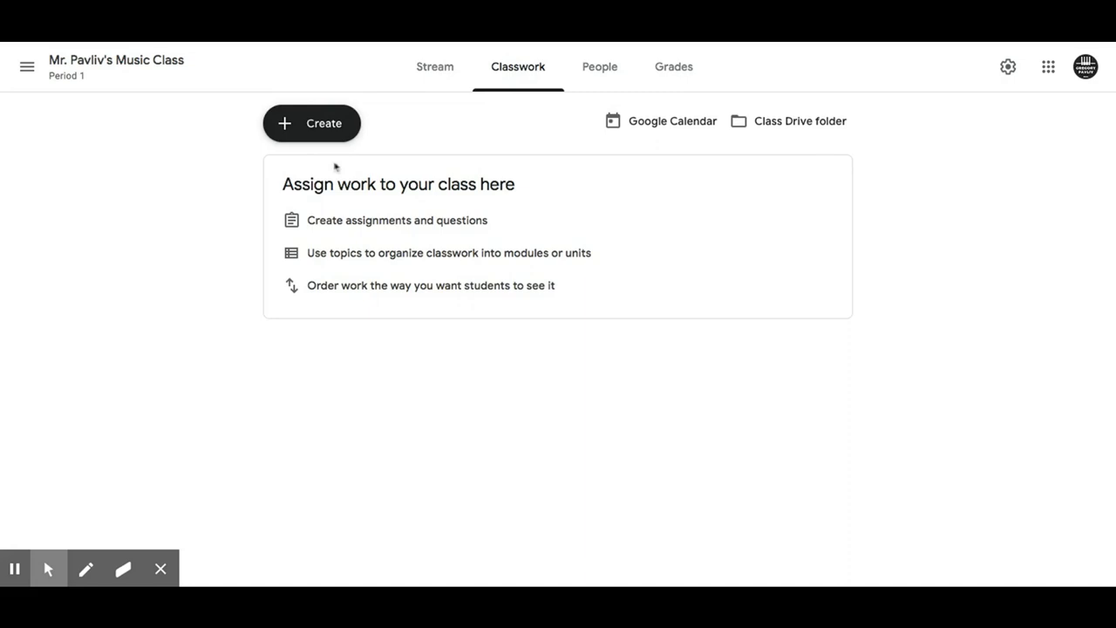
left_click(311, 123)
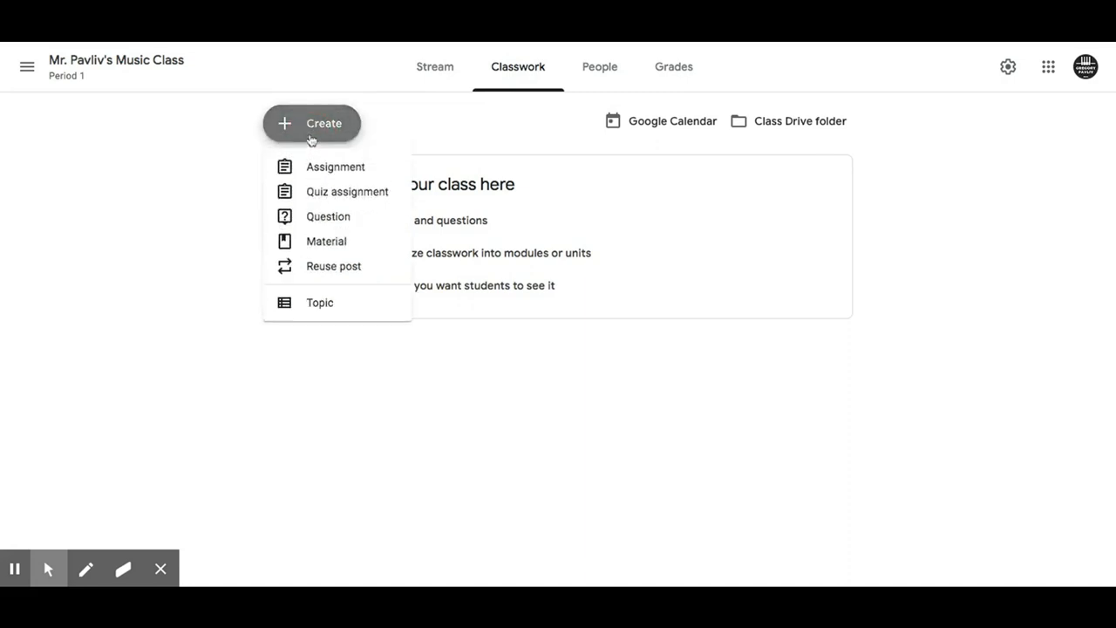
left_click(335, 167)
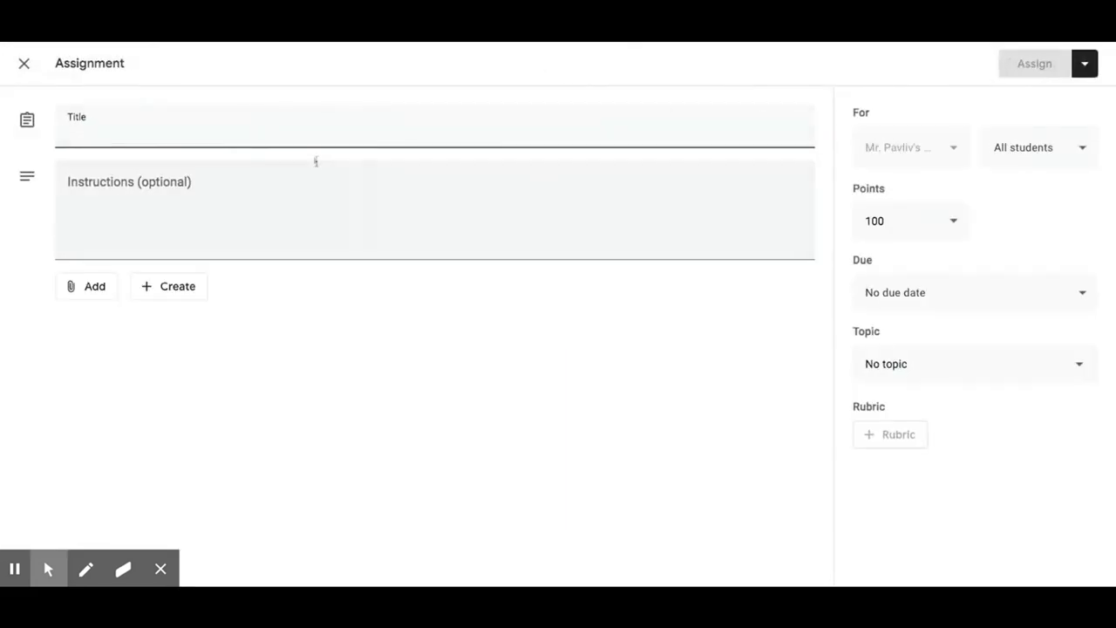
mouse_move(303, 215)
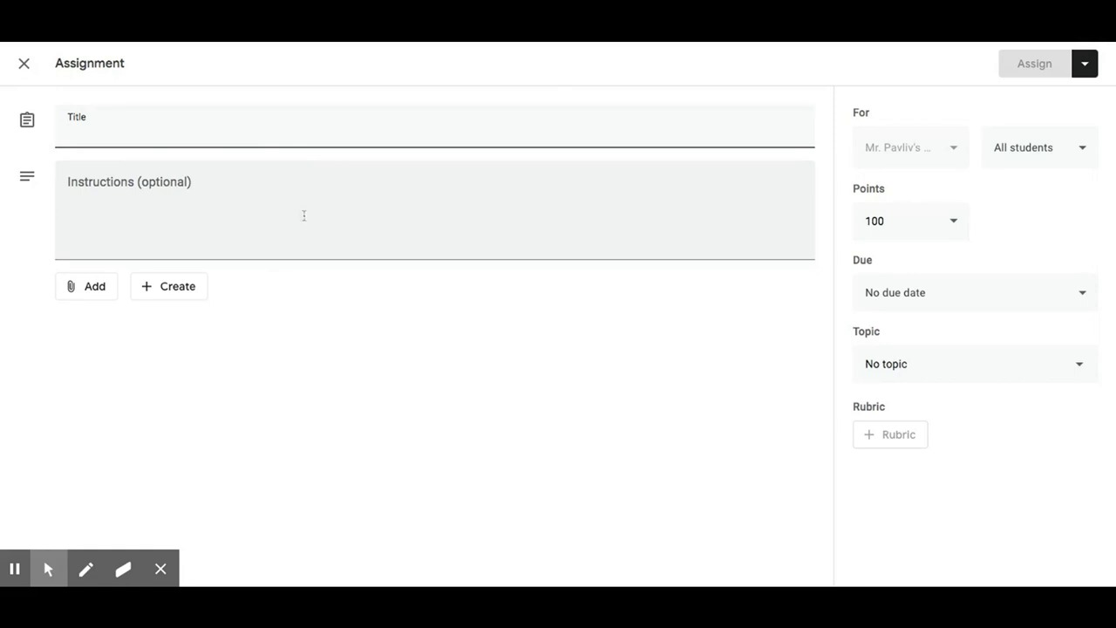
left_click(23, 63)
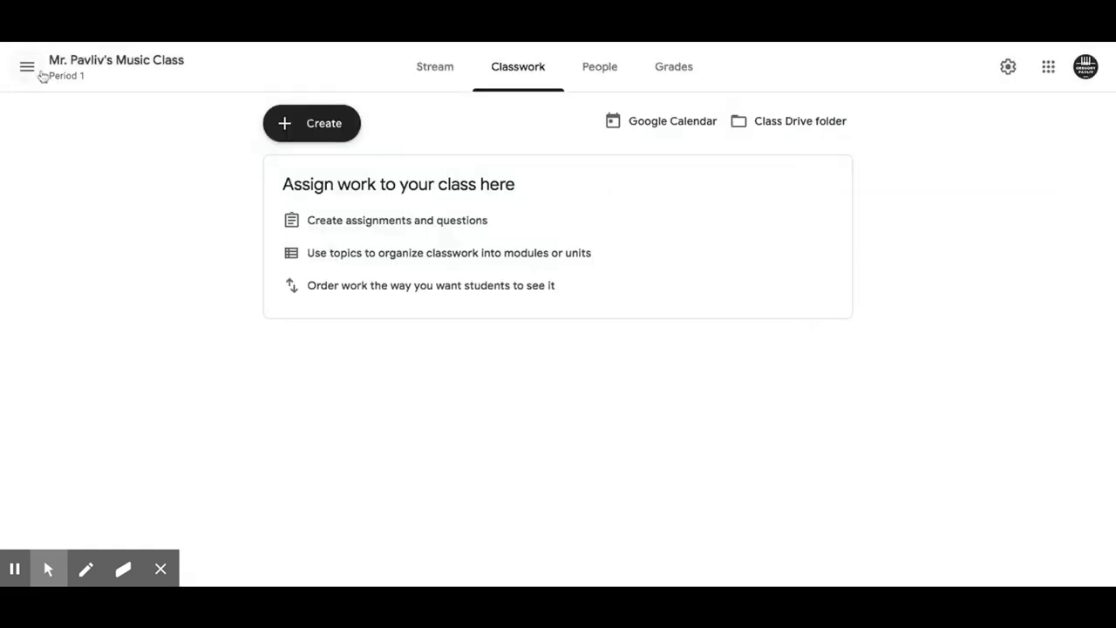
- Start a new quiz assignment and discard it as well
left_click(312, 123)
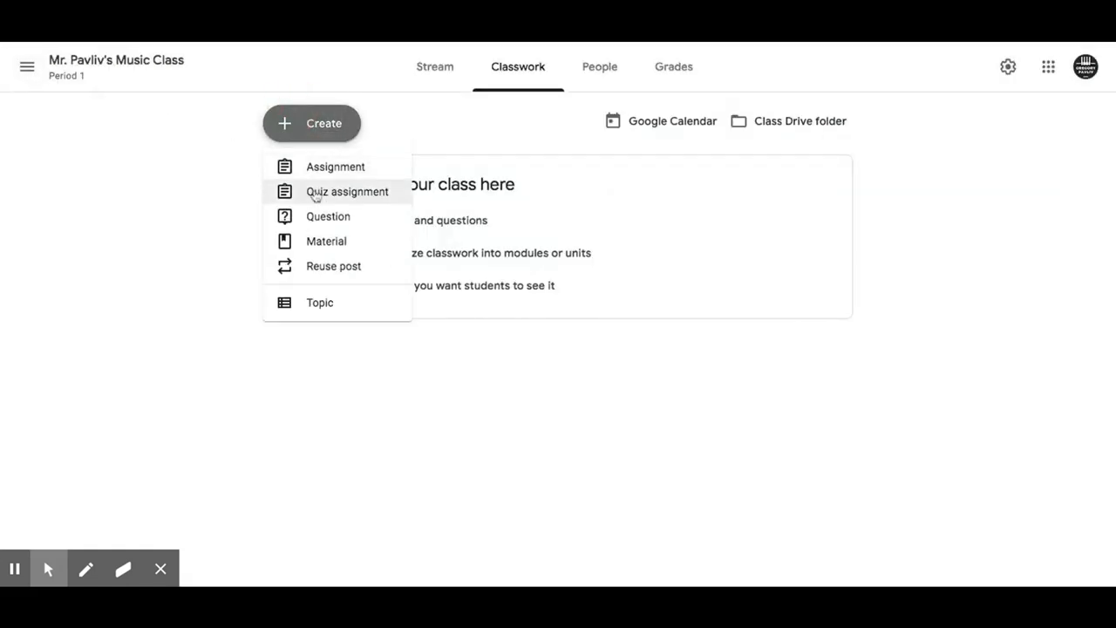
left_click(346, 191)
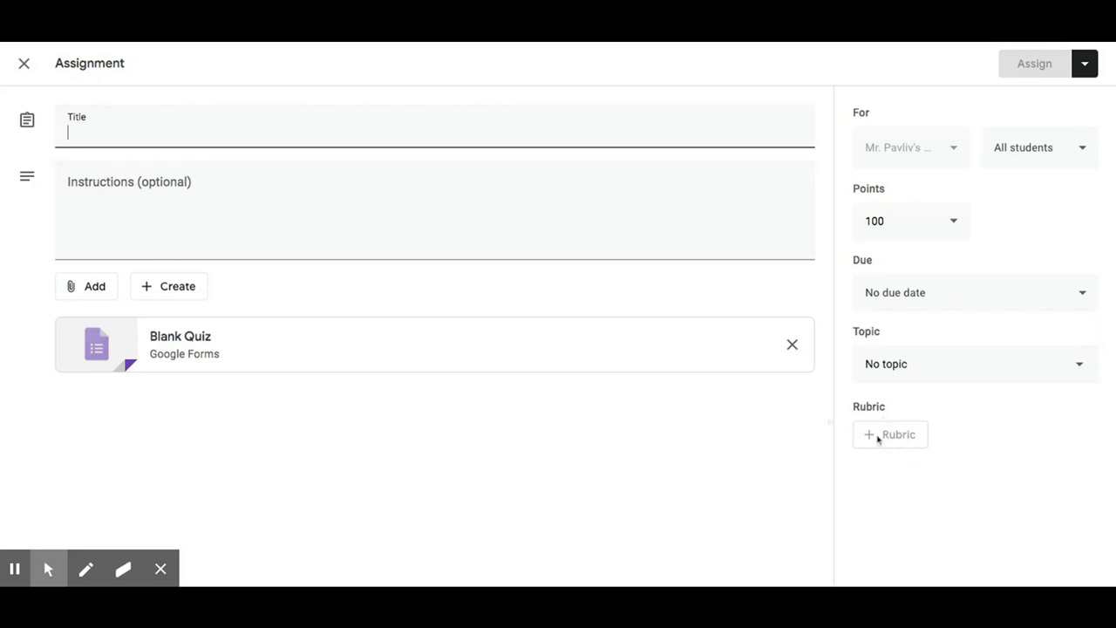
left_click(24, 63)
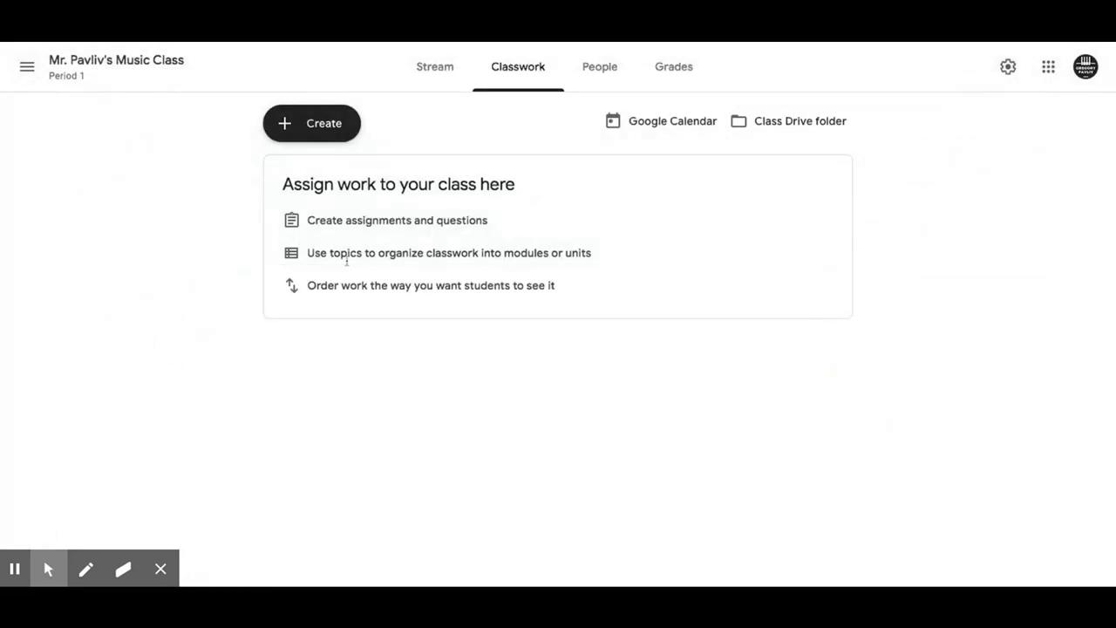
left_click(312, 123)
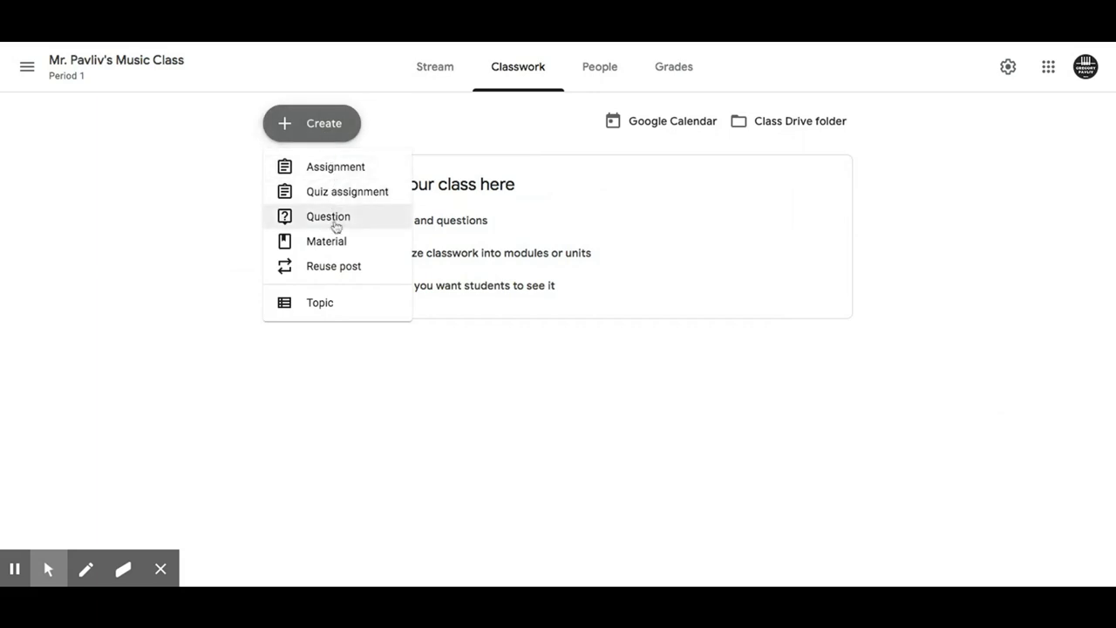
left_click(328, 217)
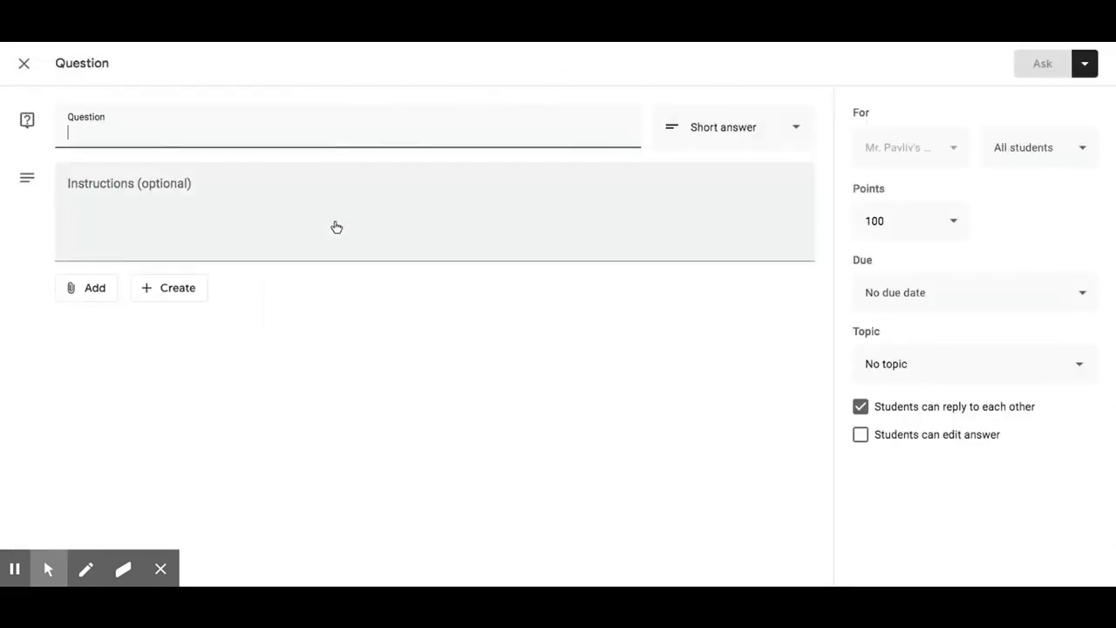
mouse_move(44, 68)
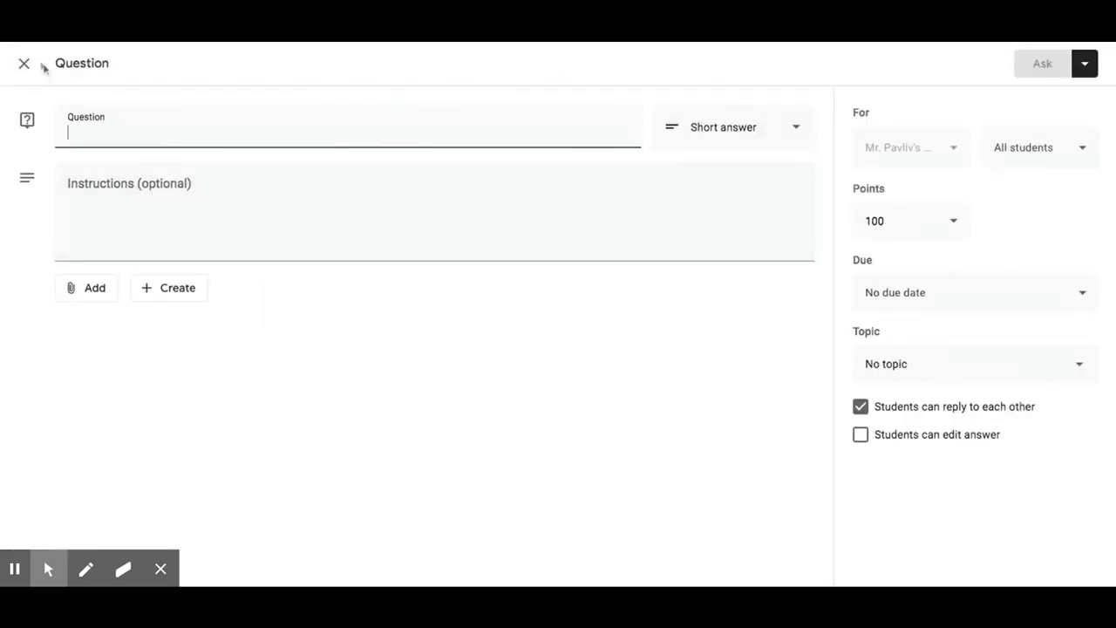
left_click(24, 63)
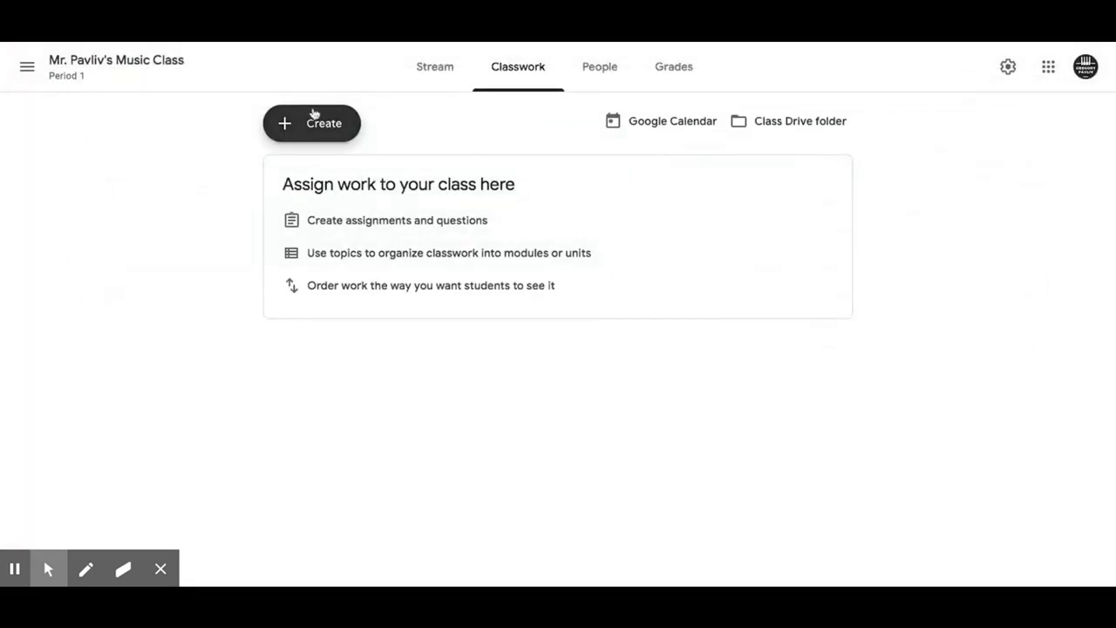
left_click(312, 123)
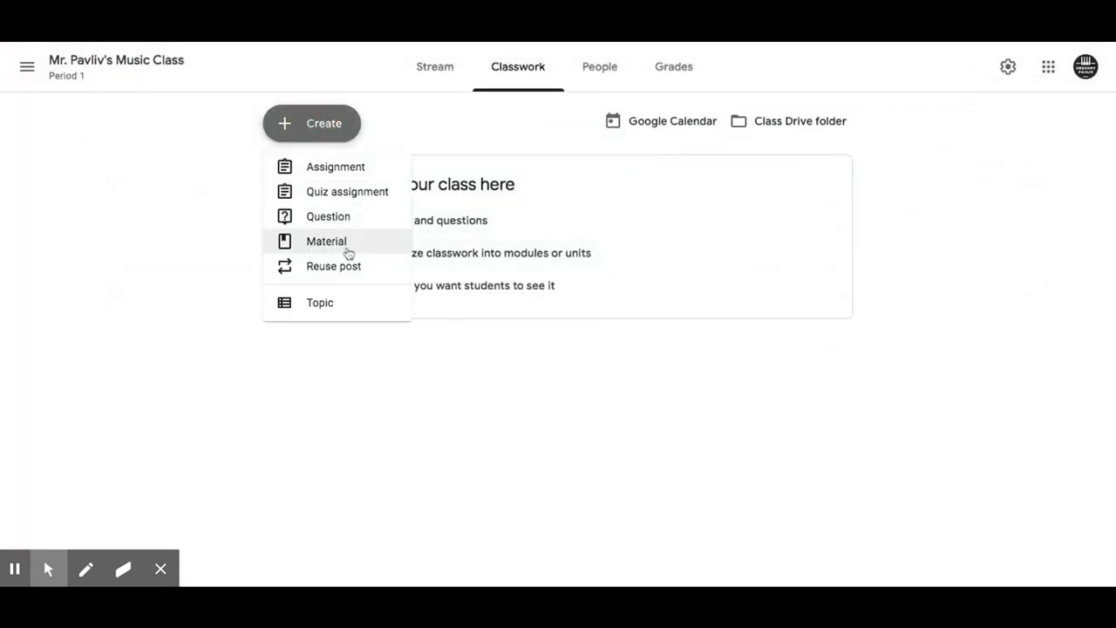
left_click(326, 242)
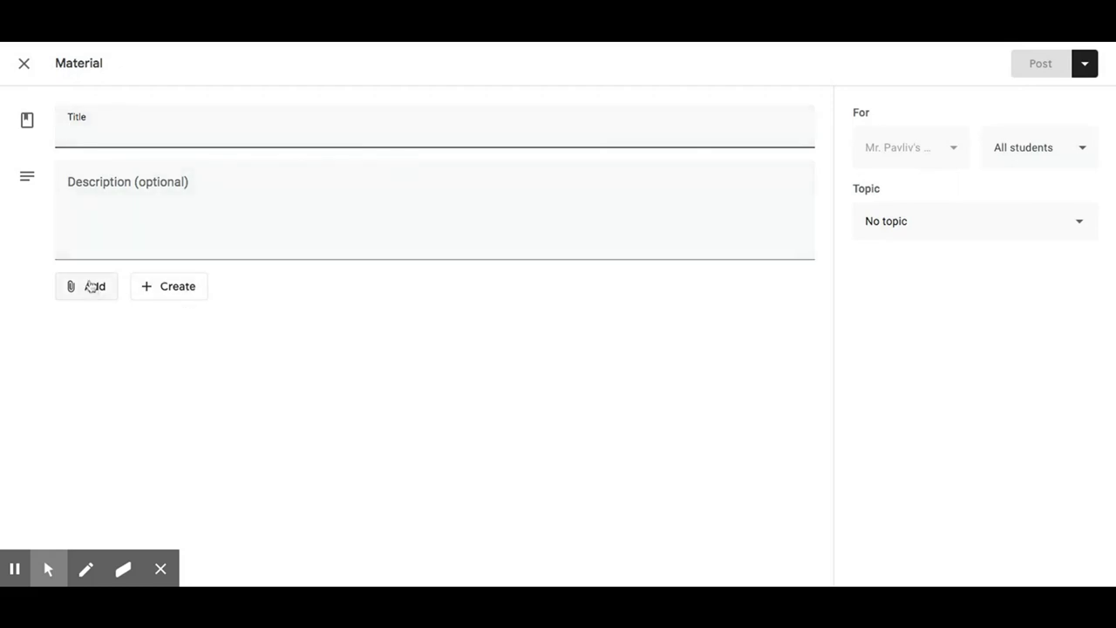
left_click(25, 63)
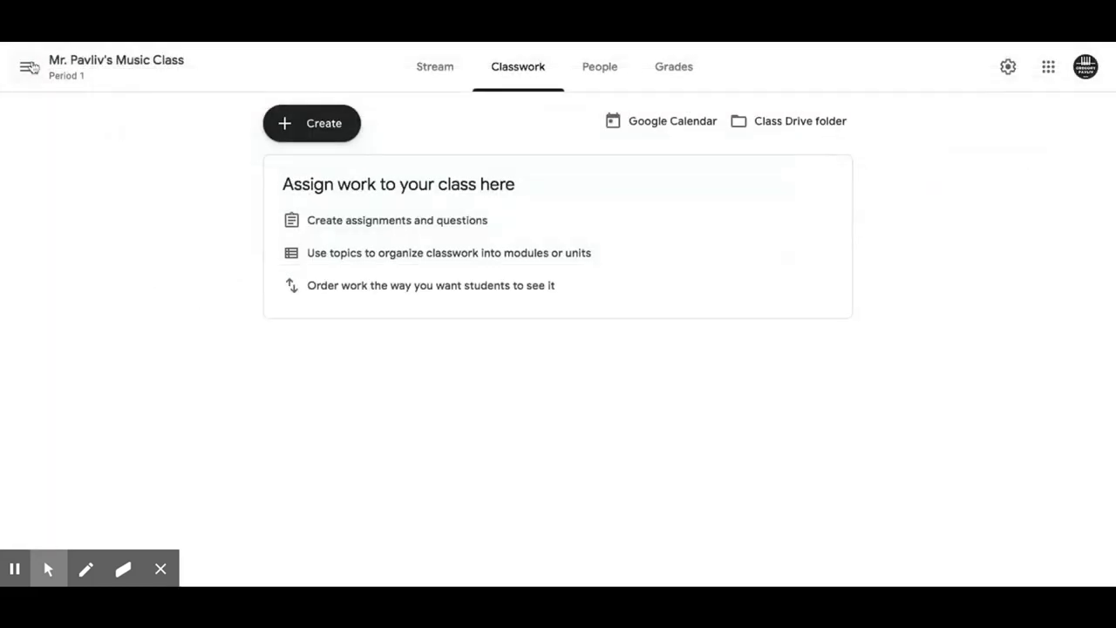
- Create a question asking why the NY Philharmonic chose Ravel's Bolero for its virtual performance
left_click(311, 123)
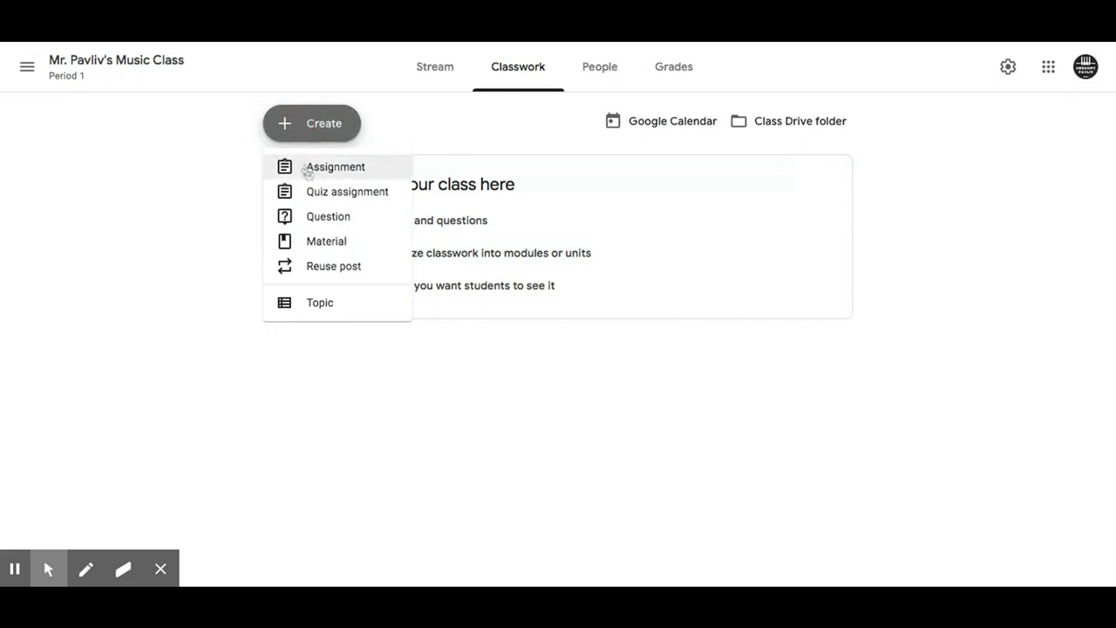
mouse_move(352, 216)
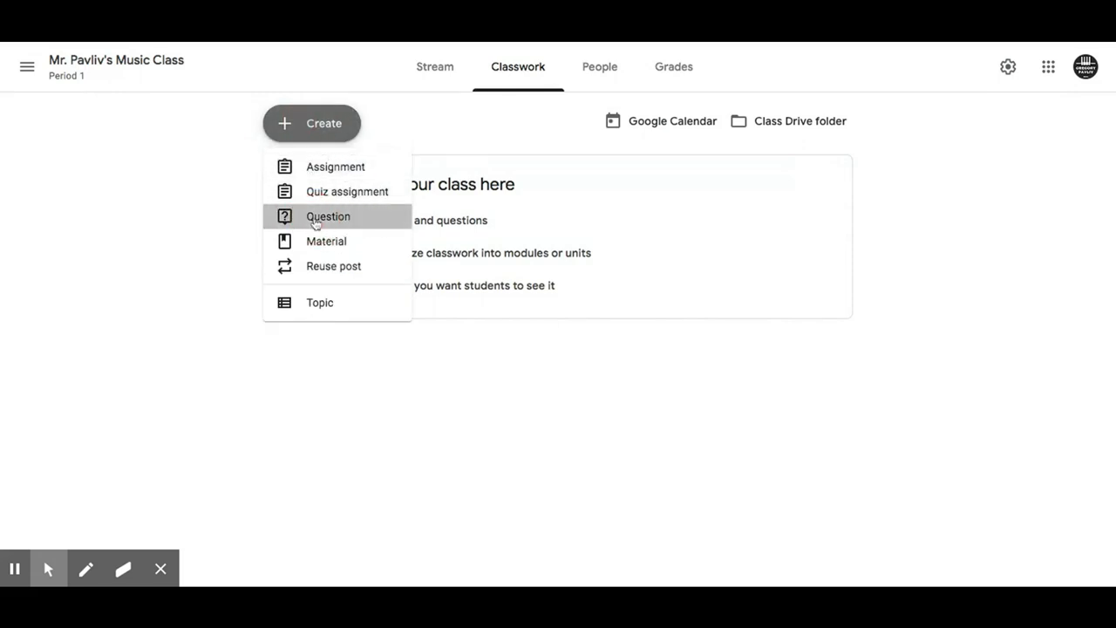
left_click(328, 216)
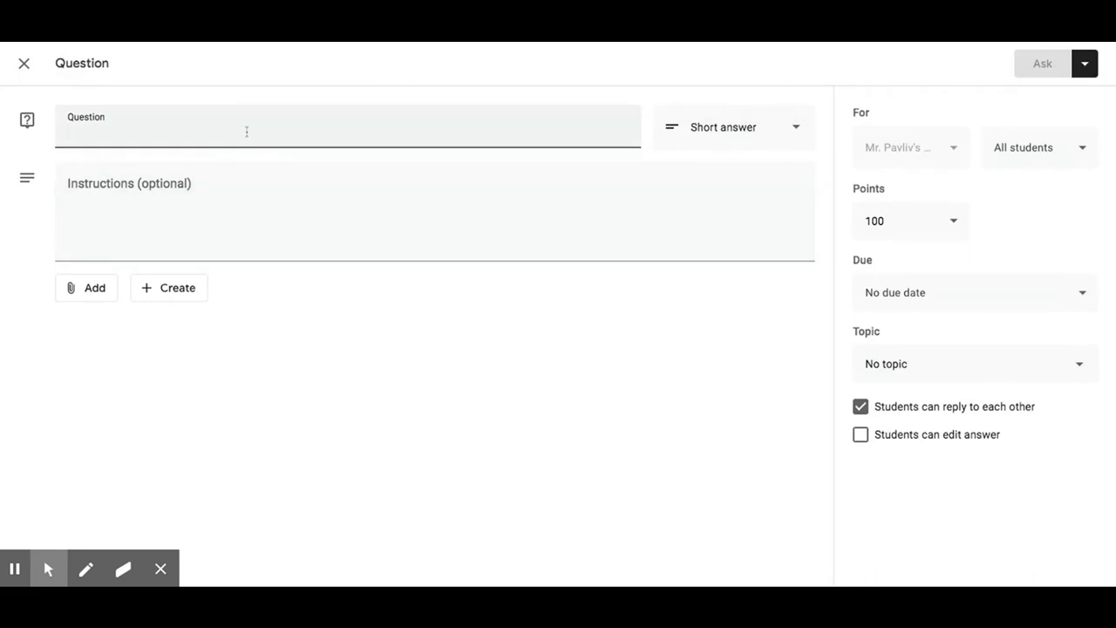
type("After watching the NY Philharmonic VIRTUAL performance of Ravel's Bolero, why do you think they selected THAT piece of music for their project? Defend you're answer.")
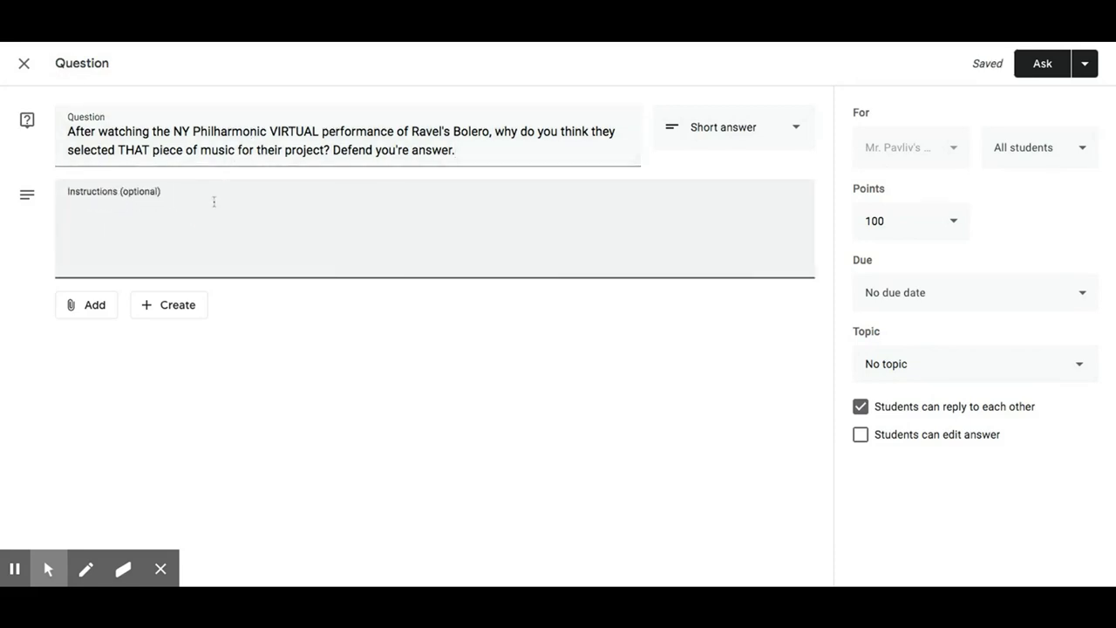
- Add instructions: 'Please submit five full and complete sentences...'
type("Please")
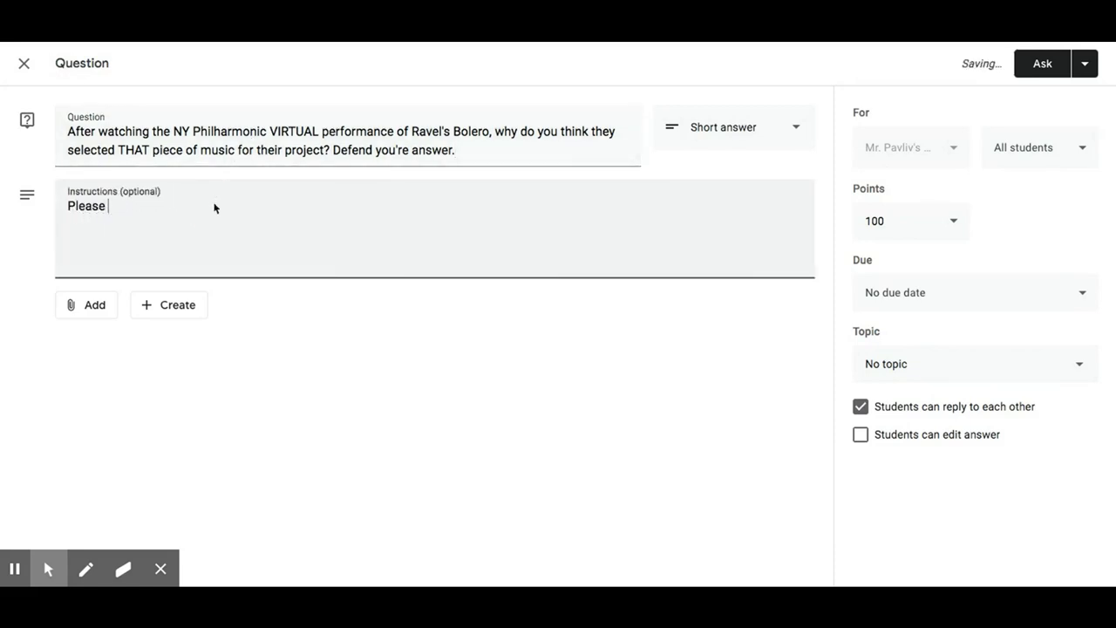
type("submit f")
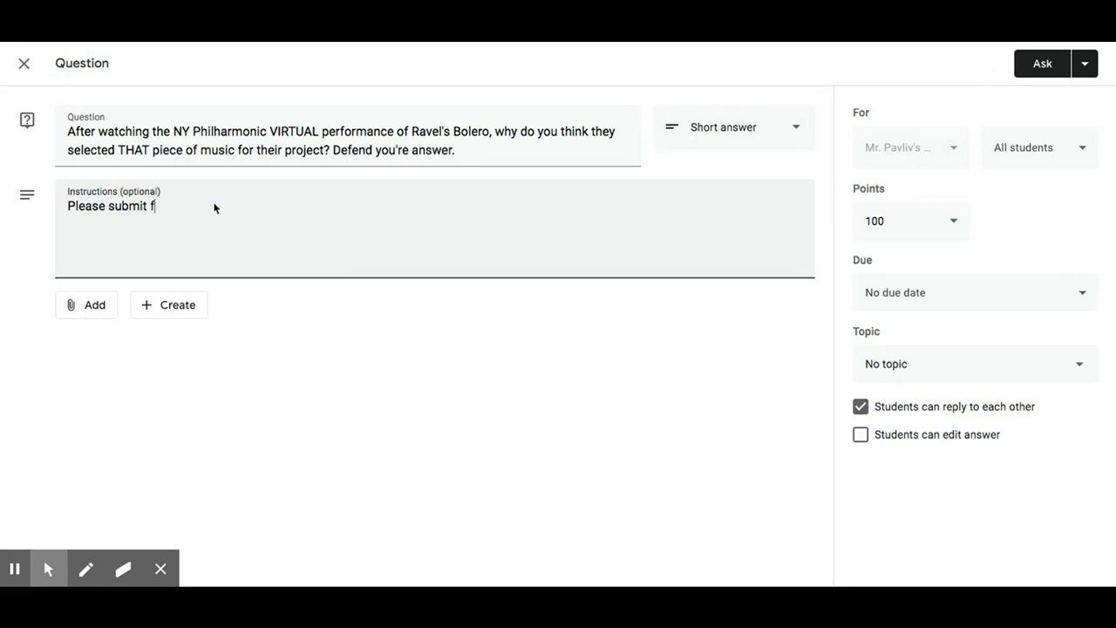
type("ive full and c")
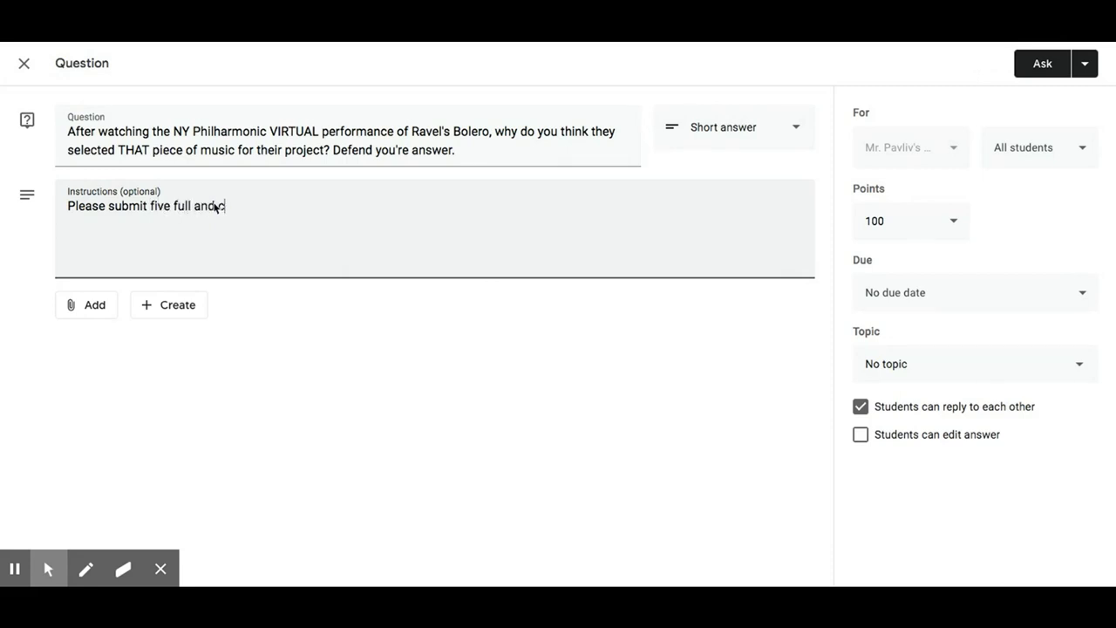
type("complete senten")
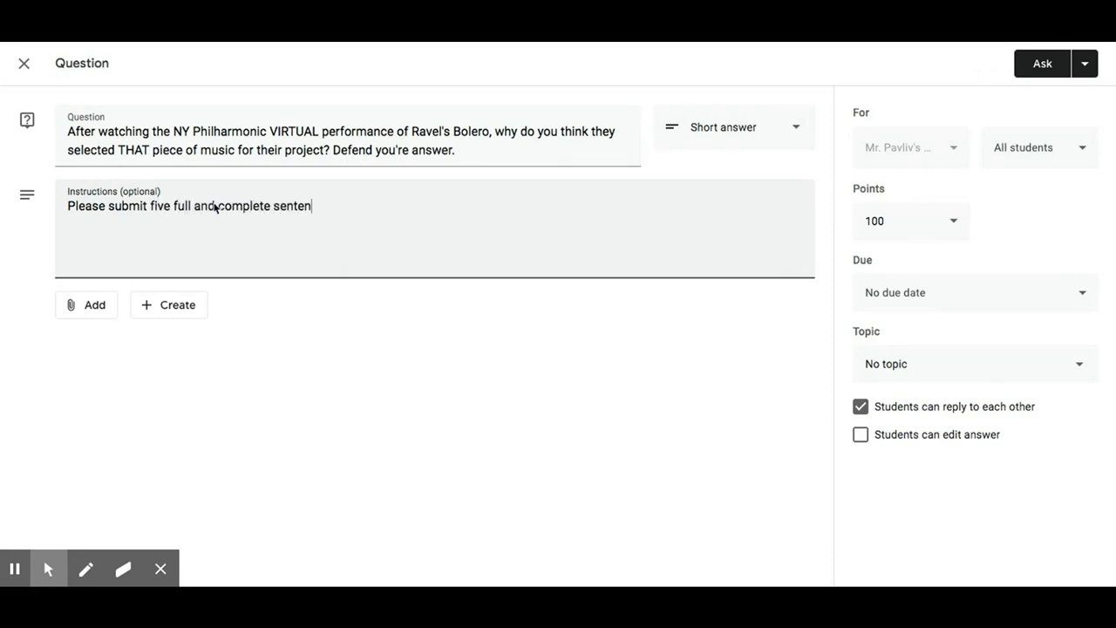
type("ces usun")
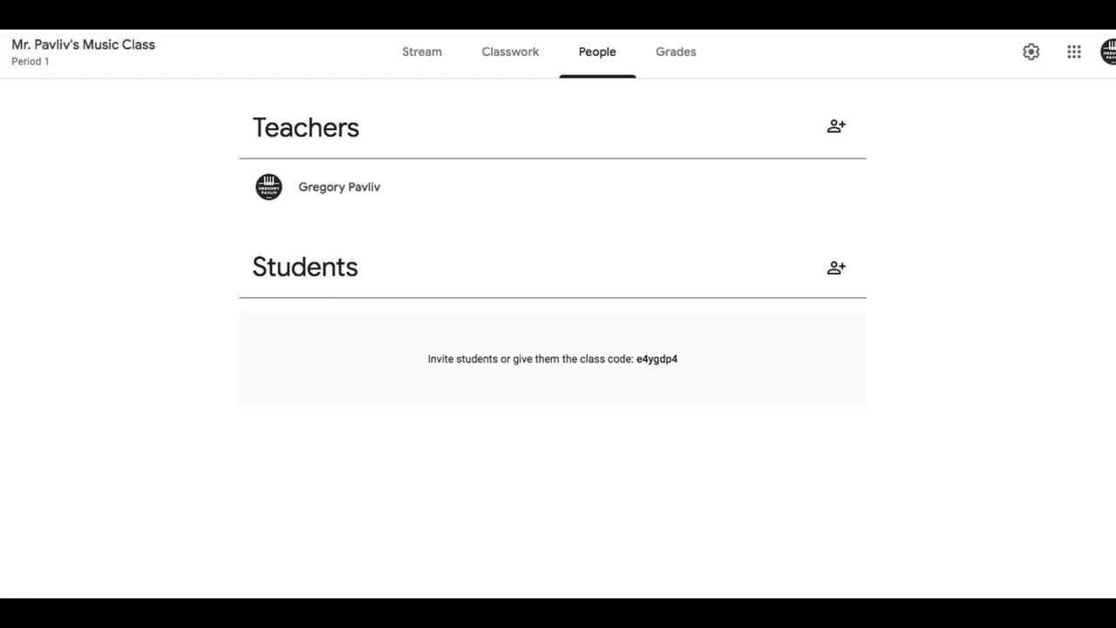
- Open the class settings to reach the overall grade calculation choices
left_click(1030, 51)
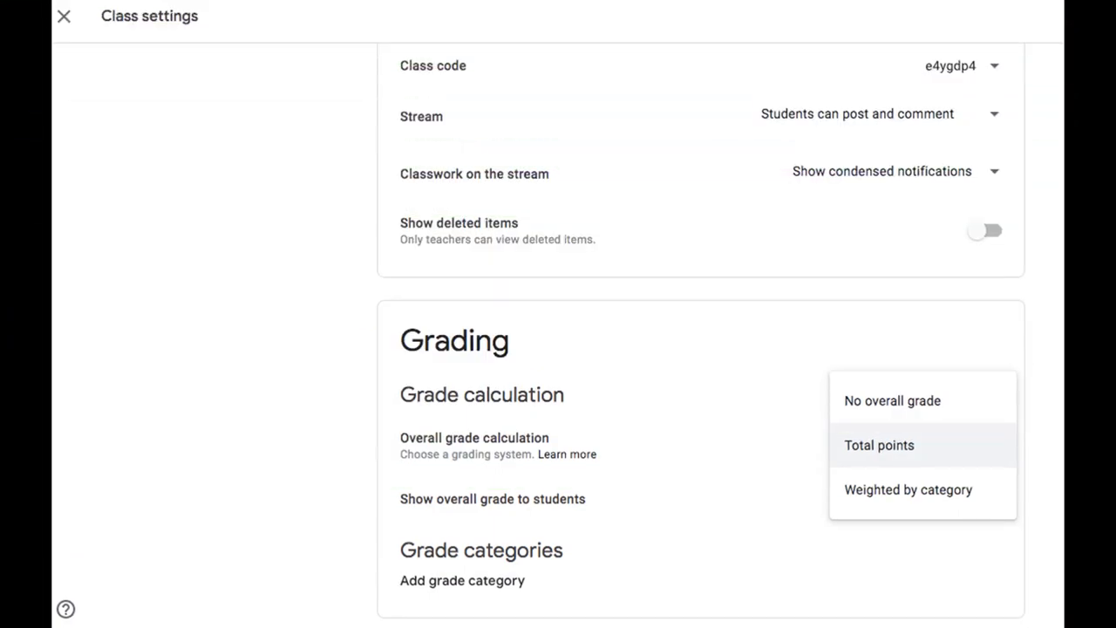